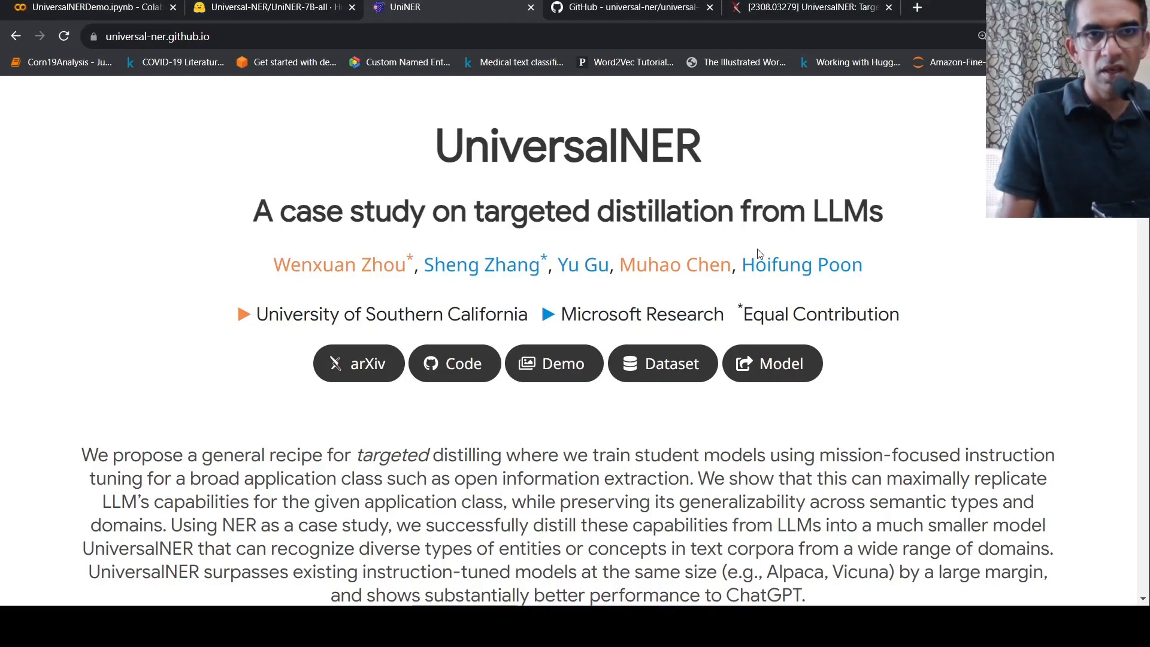
{"action": "mouse_move", "coordinate": [516, 182]}
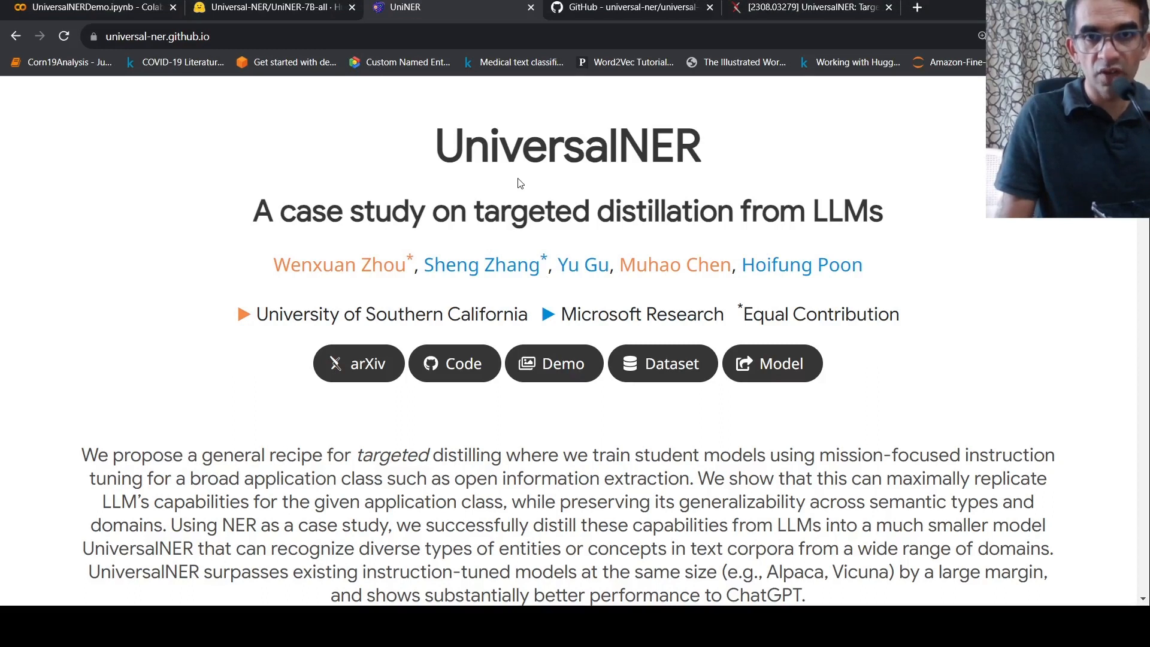
{"action": "mouse_move", "coordinate": [517, 215]}
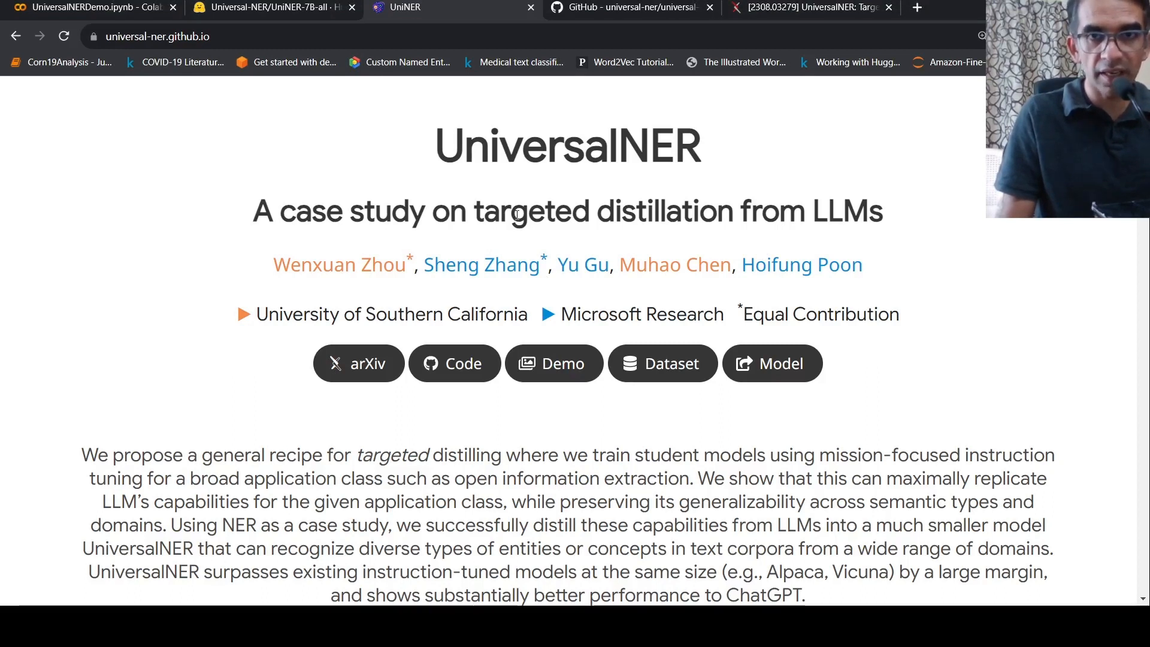
{"action": "mouse_move", "coordinate": [904, 374]}
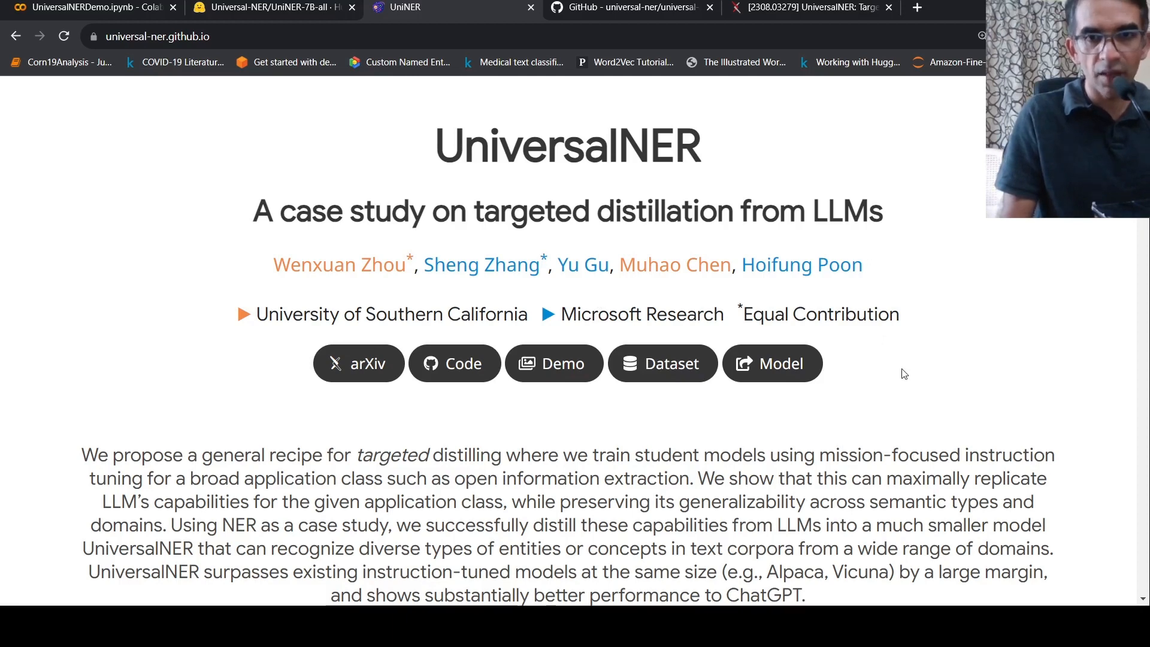
Step: Open the UniversalNER demo showing raccoons and red pandas extracted as animals
{"action": "left_click", "coordinate": [553, 363]}
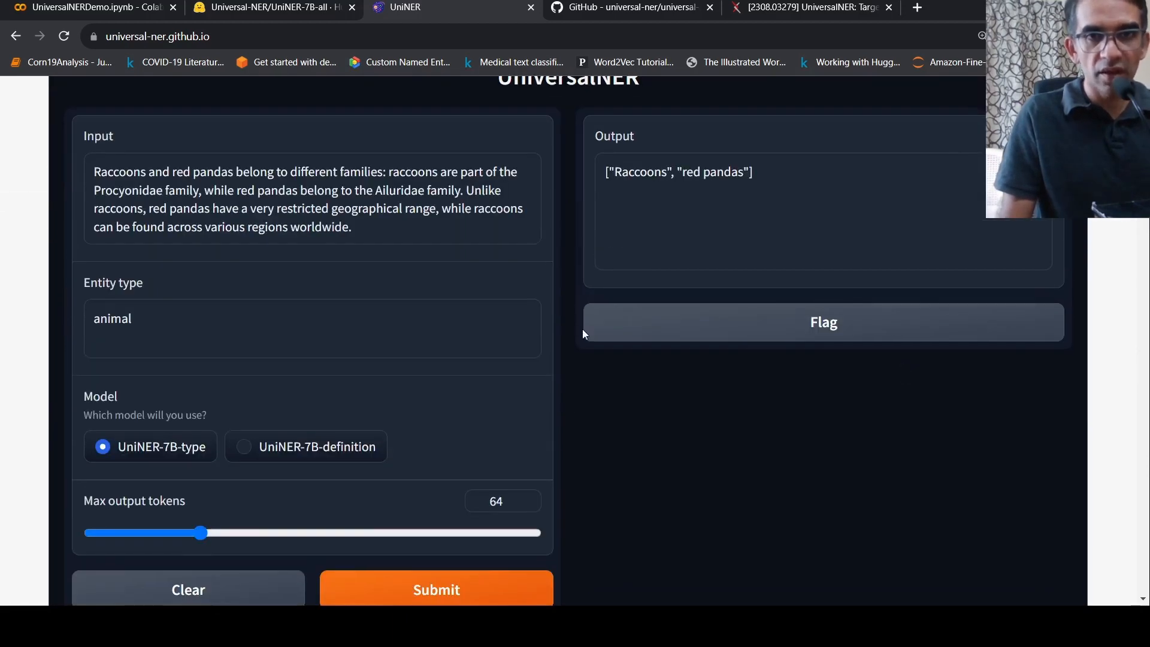
{"action": "mouse_move", "coordinate": [510, 390]}
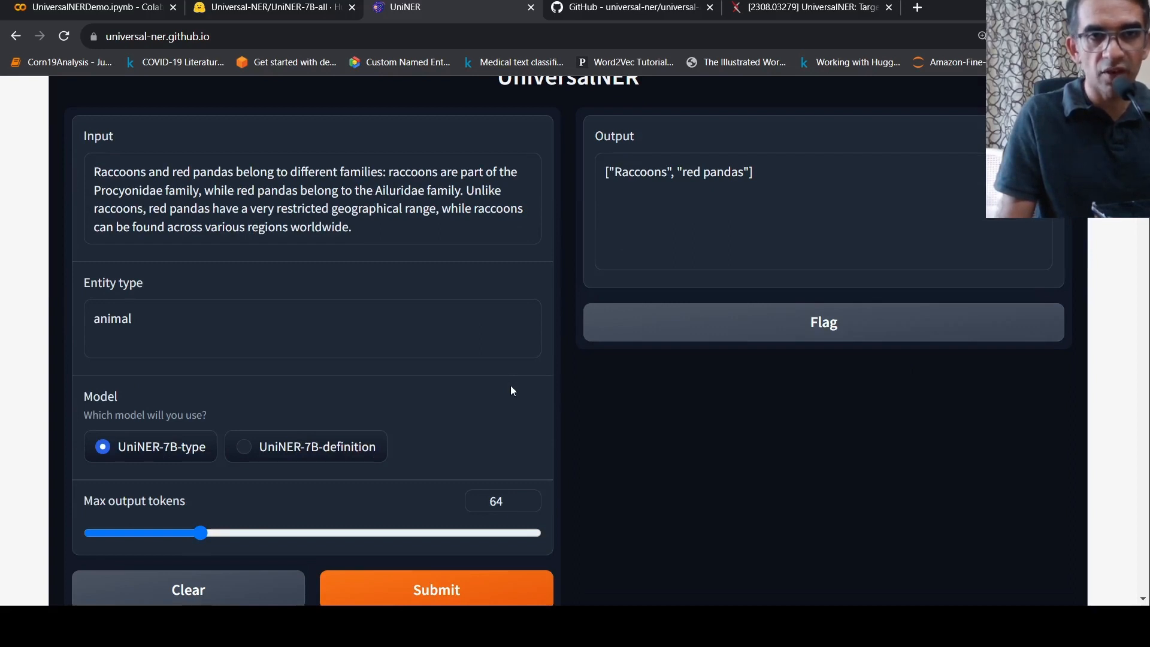
{"action": "mouse_move", "coordinate": [145, 192]}
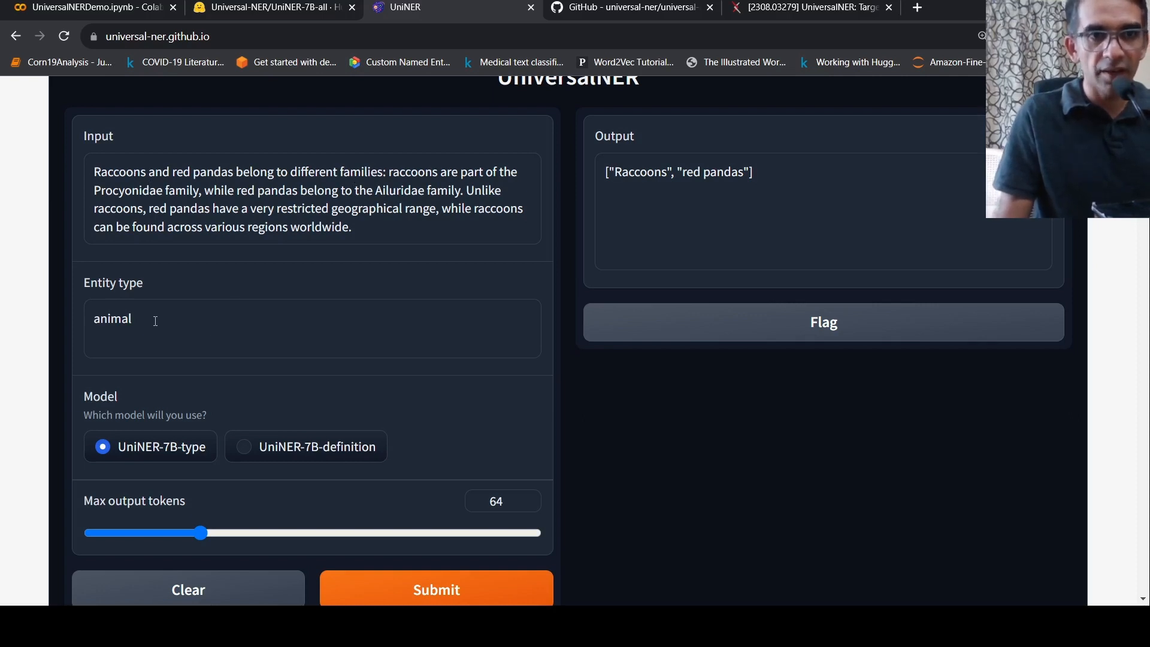
{"action": "mouse_move", "coordinate": [248, 242]}
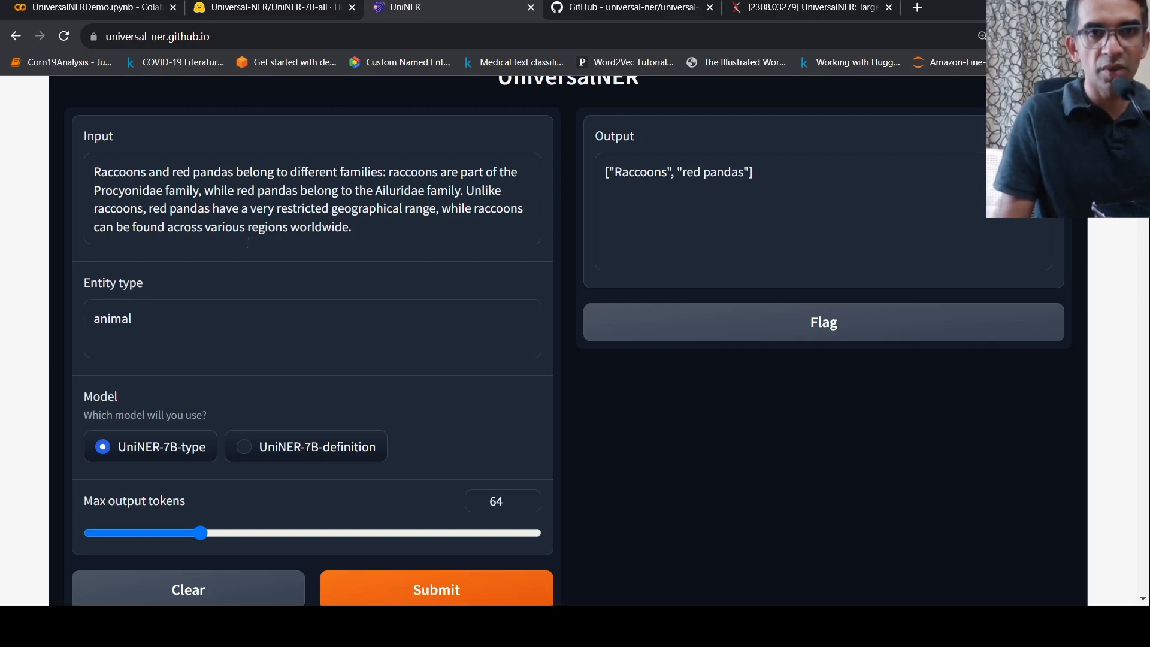
{"action": "mouse_move", "coordinate": [434, 401]}
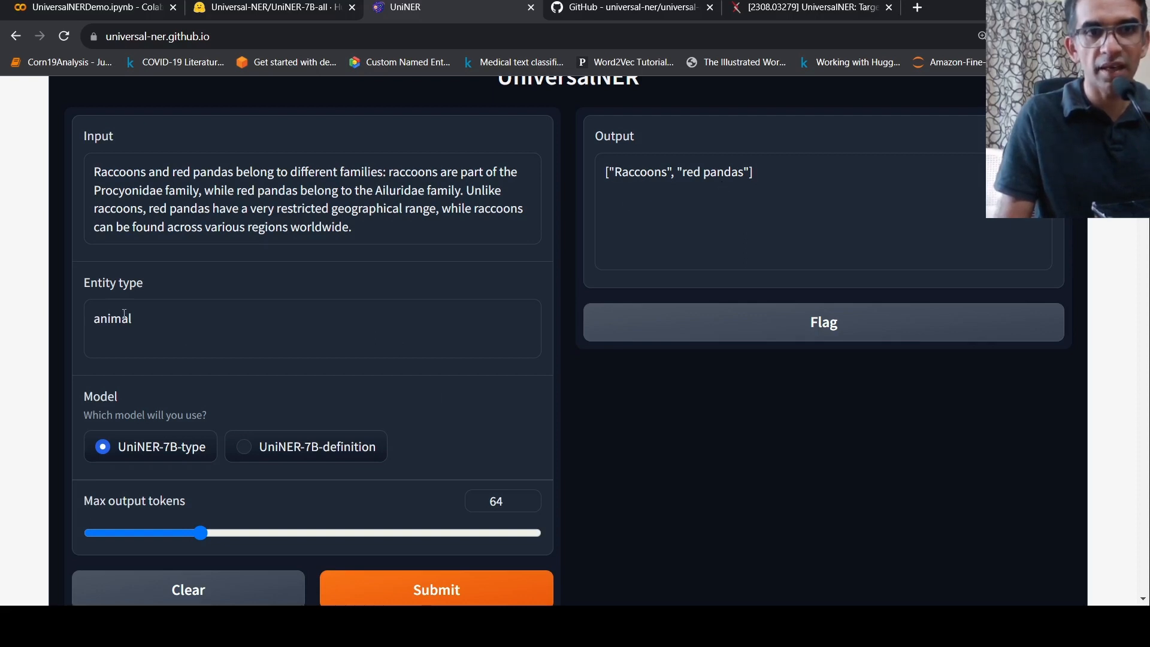
{"action": "mouse_move", "coordinate": [182, 316]}
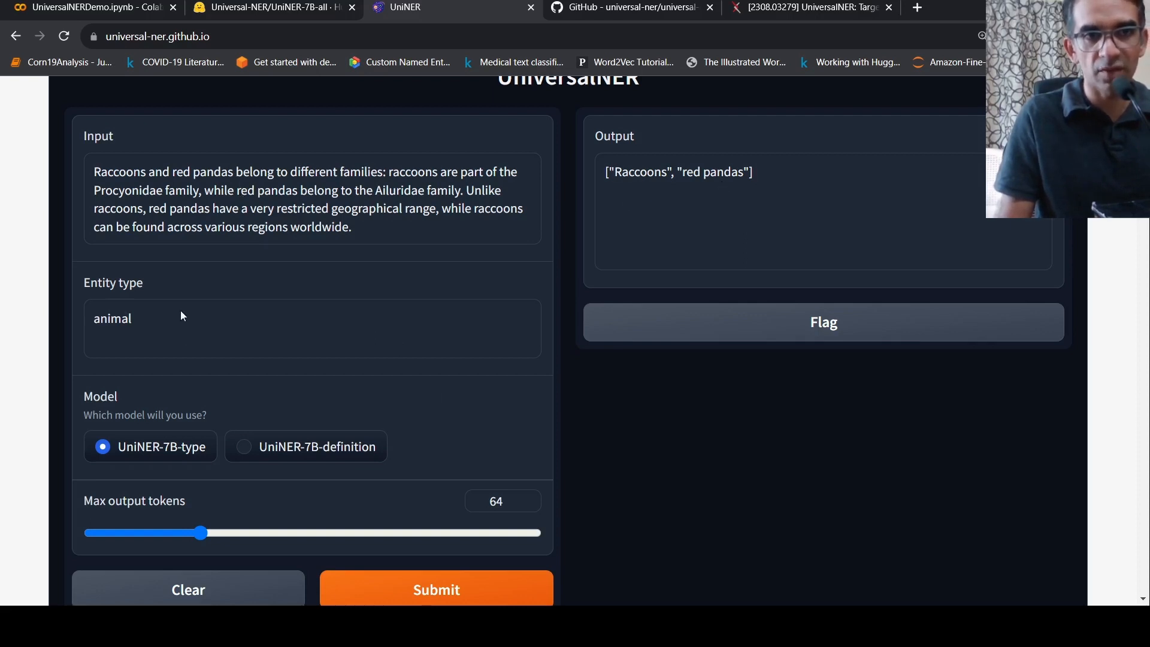
{"action": "left_click", "coordinate": [271, 7]}
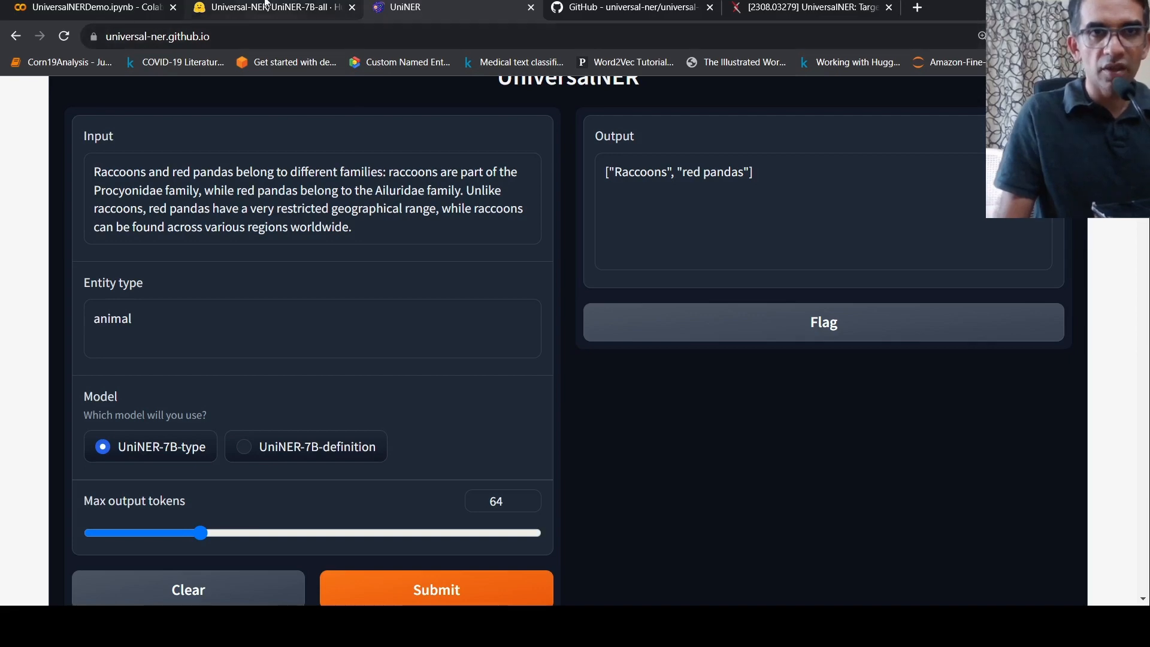
Step: Read the UniNER-7B-all model card down to the inference prompting template
{"action": "left_click", "coordinate": [271, 7]}
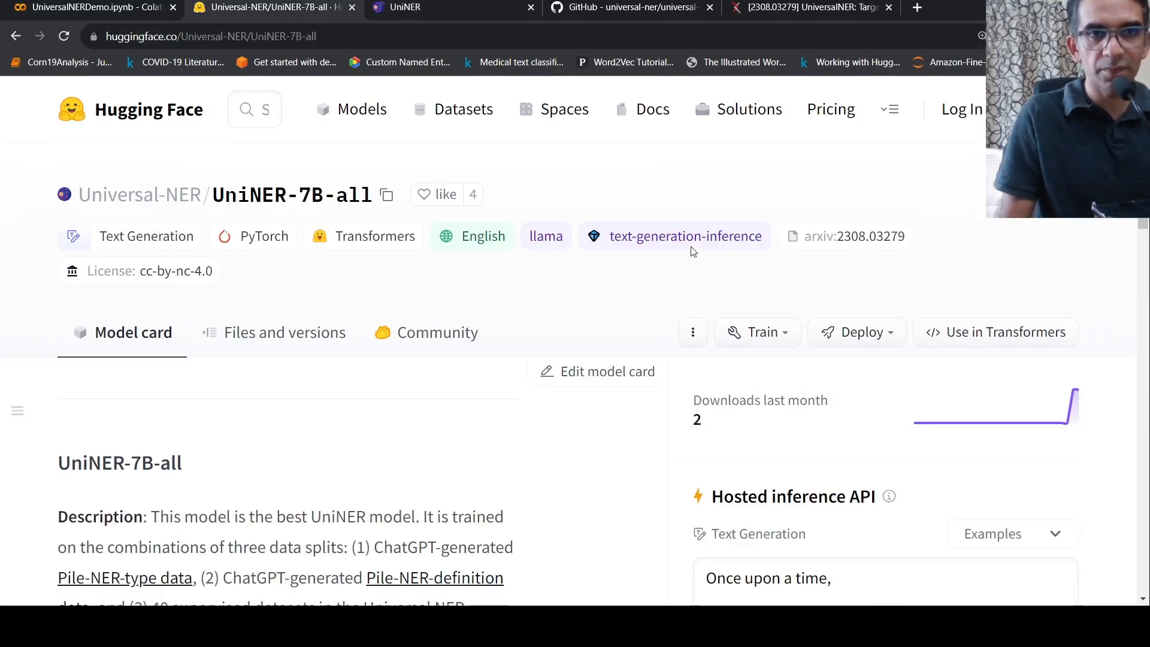
{"action": "scroll", "scroll_direction": "down", "scroll_amount": 3}
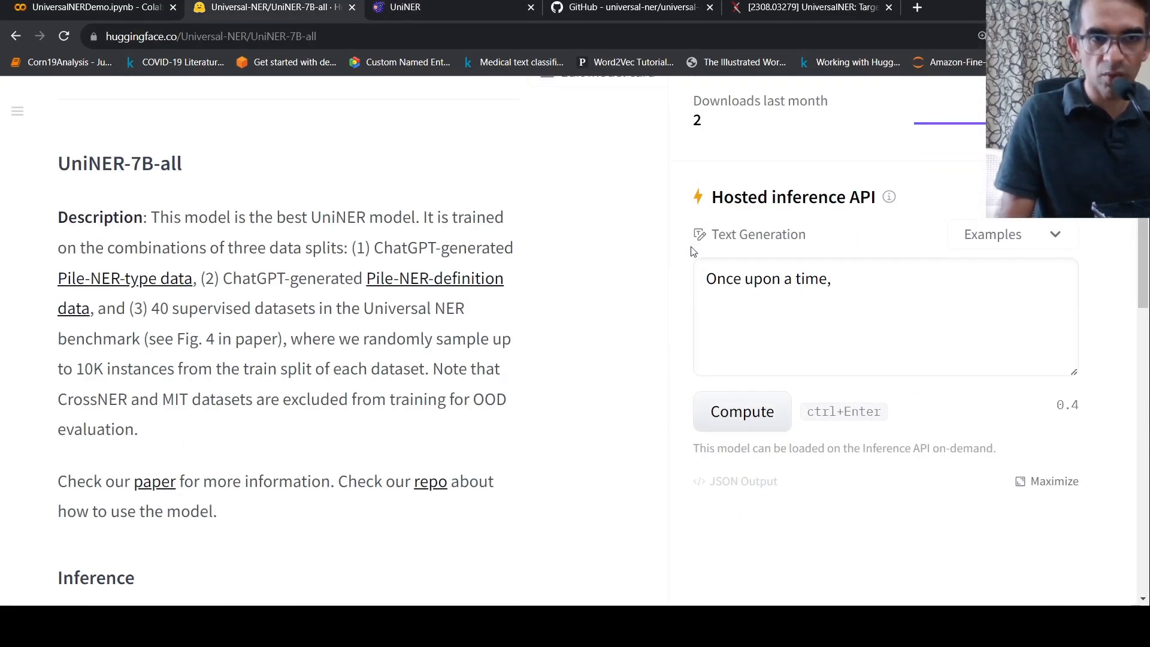
{"action": "scroll", "scroll_direction": "down", "scroll_amount": 3}
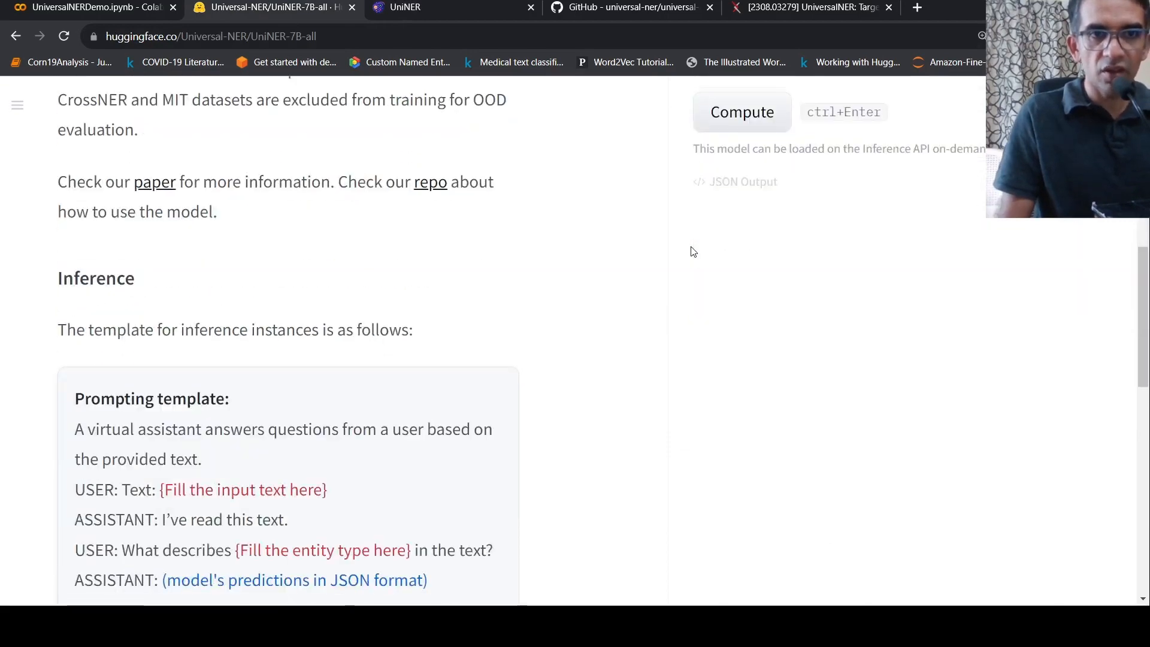
{"action": "scroll", "scroll_direction": "down", "scroll_amount": 3}
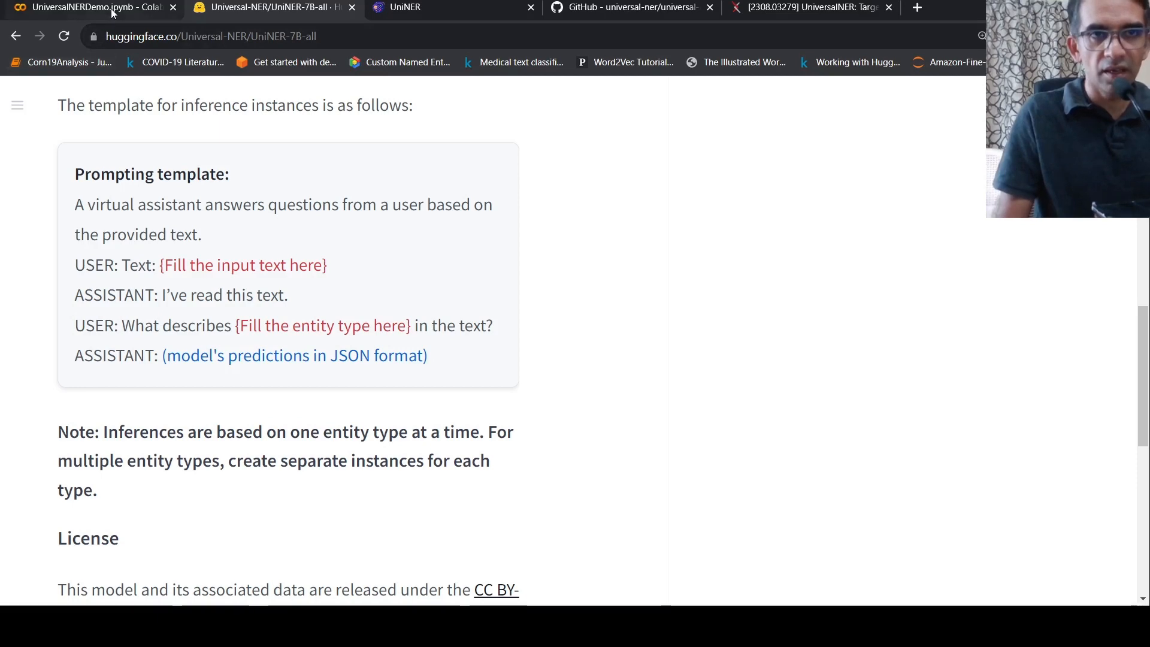
Step: Review the notebook's completed transformers, langchain and sentencepiece installs and model-loading cell
{"action": "left_click", "coordinate": [88, 7]}
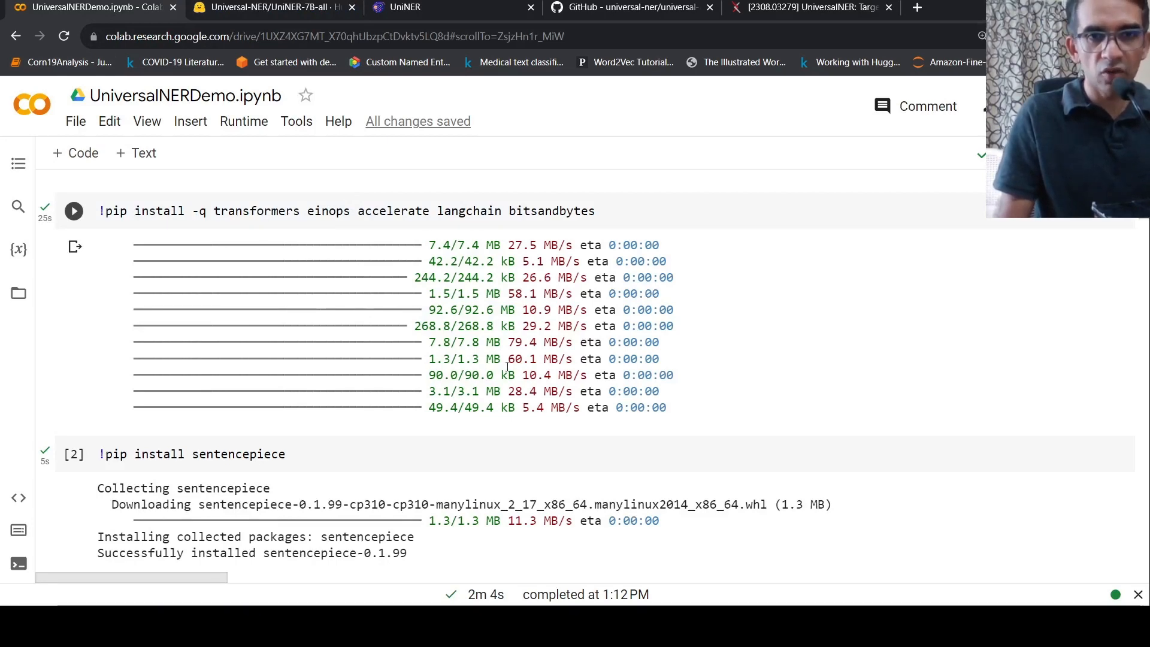
{"action": "scroll", "scroll_direction": "down", "scroll_amount": 3}
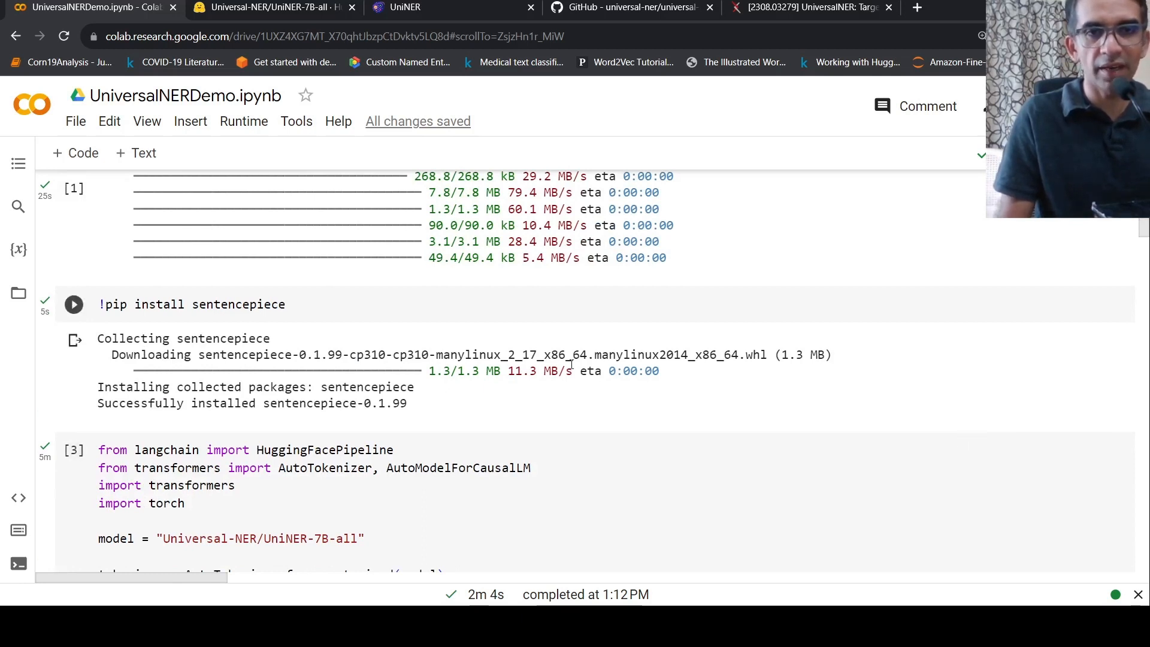
{"action": "mouse_move", "coordinate": [484, 317]}
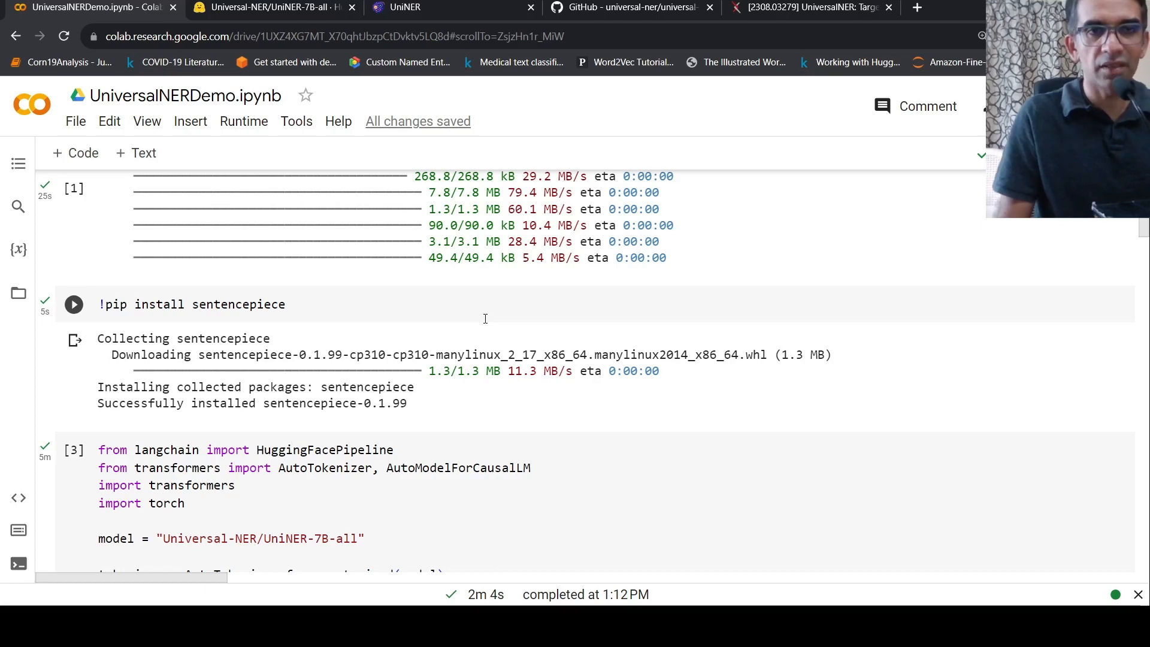
{"action": "scroll", "scroll_direction": "down", "scroll_amount": 3}
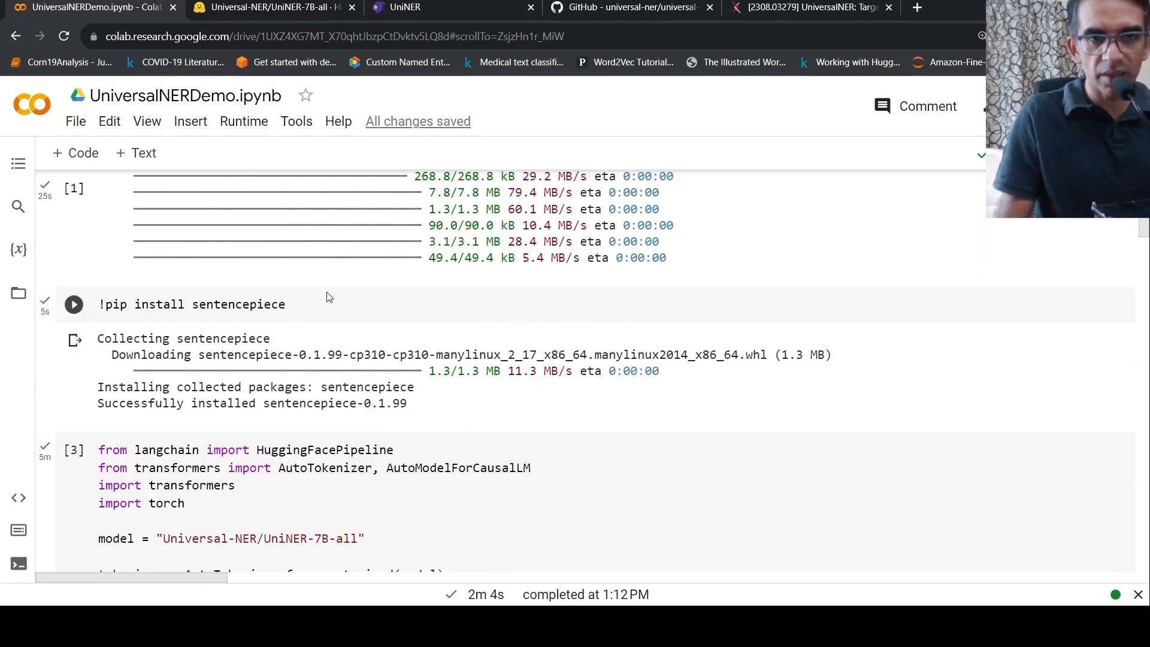
Step: Review the text-generation pipeline cell, then view the UniNER-7B-all model page
{"action": "scroll", "scroll_direction": "down", "scroll_amount": 3}
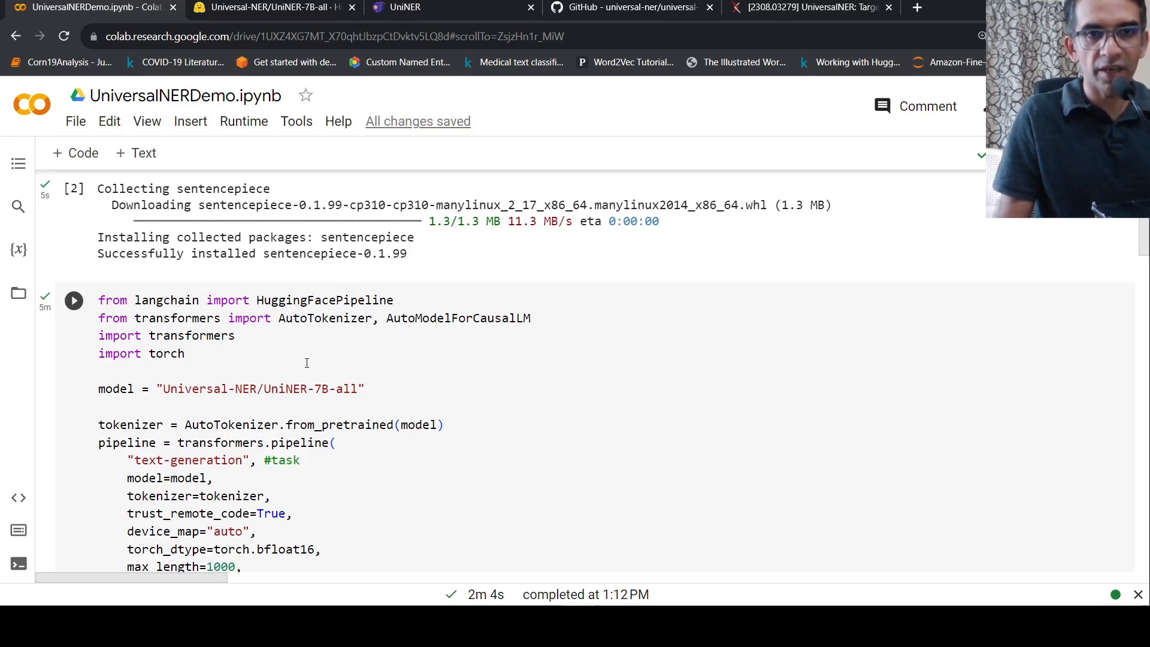
{"action": "mouse_move", "coordinate": [326, 340]}
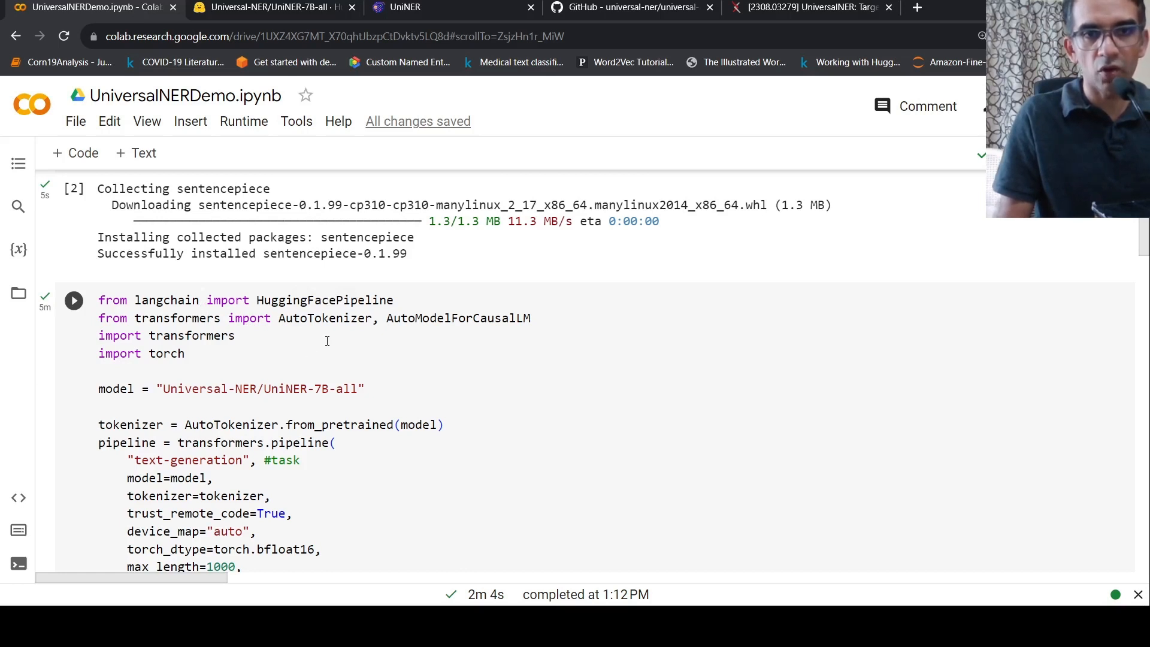
{"action": "mouse_move", "coordinate": [408, 328]}
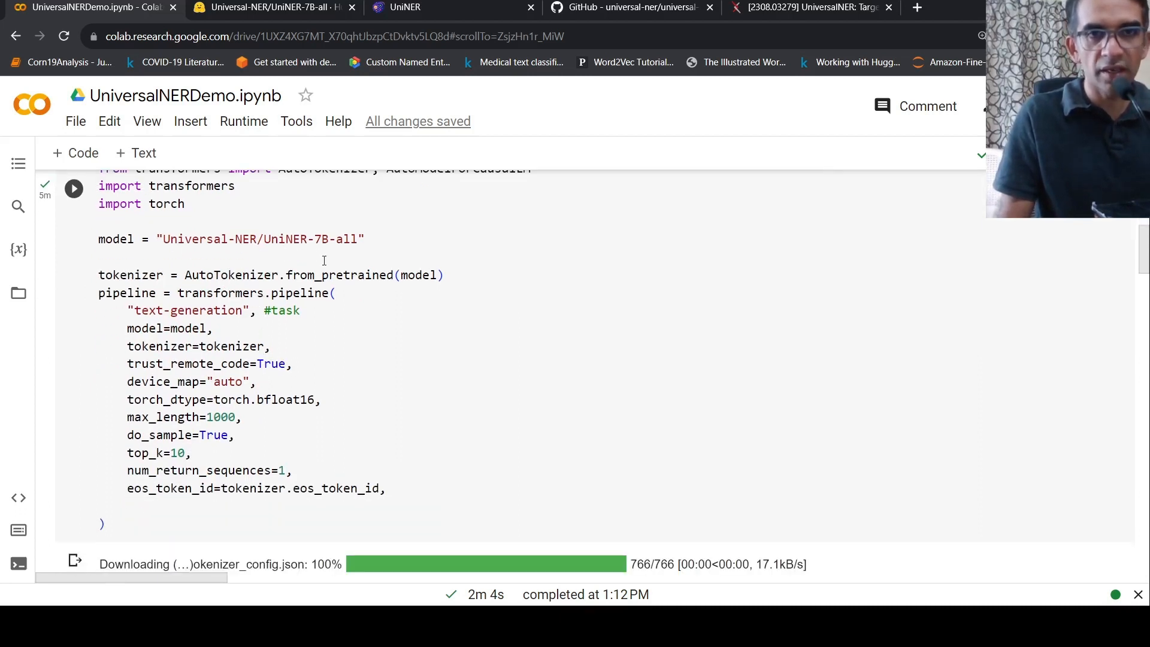
{"action": "left_click", "coordinate": [271, 7]}
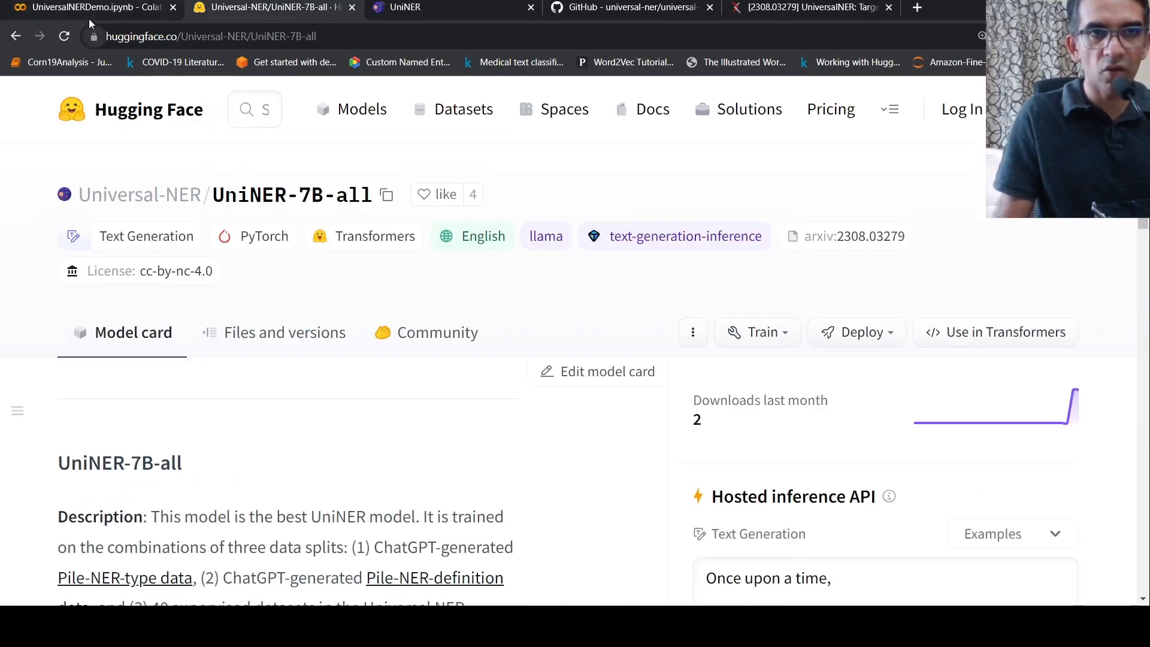
Step: Return to the notebook's pipeline cell with its completed tokenizer download
{"action": "left_click", "coordinate": [88, 7]}
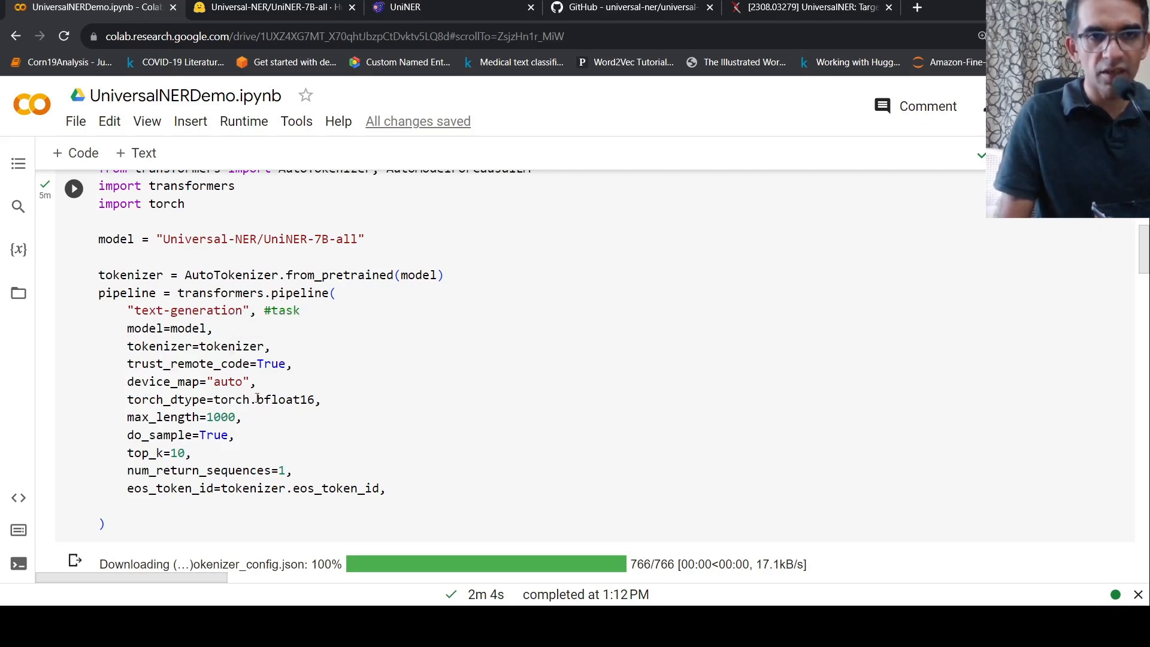
{"action": "mouse_move", "coordinate": [272, 399]}
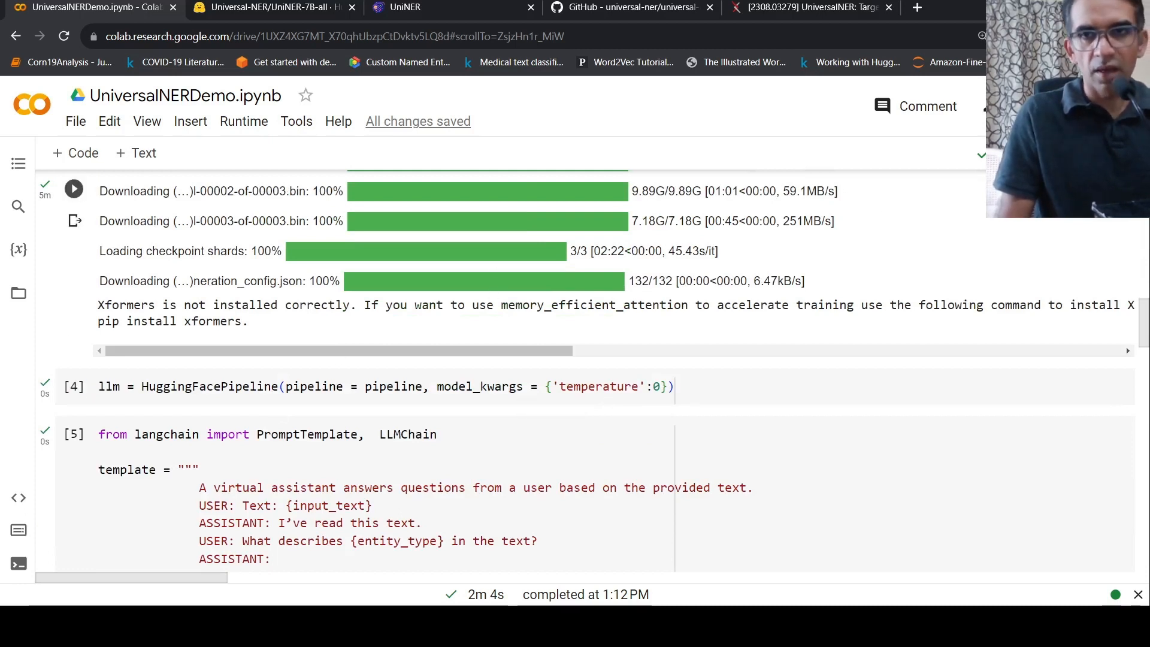
{"action": "left_click", "coordinate": [981, 154]}
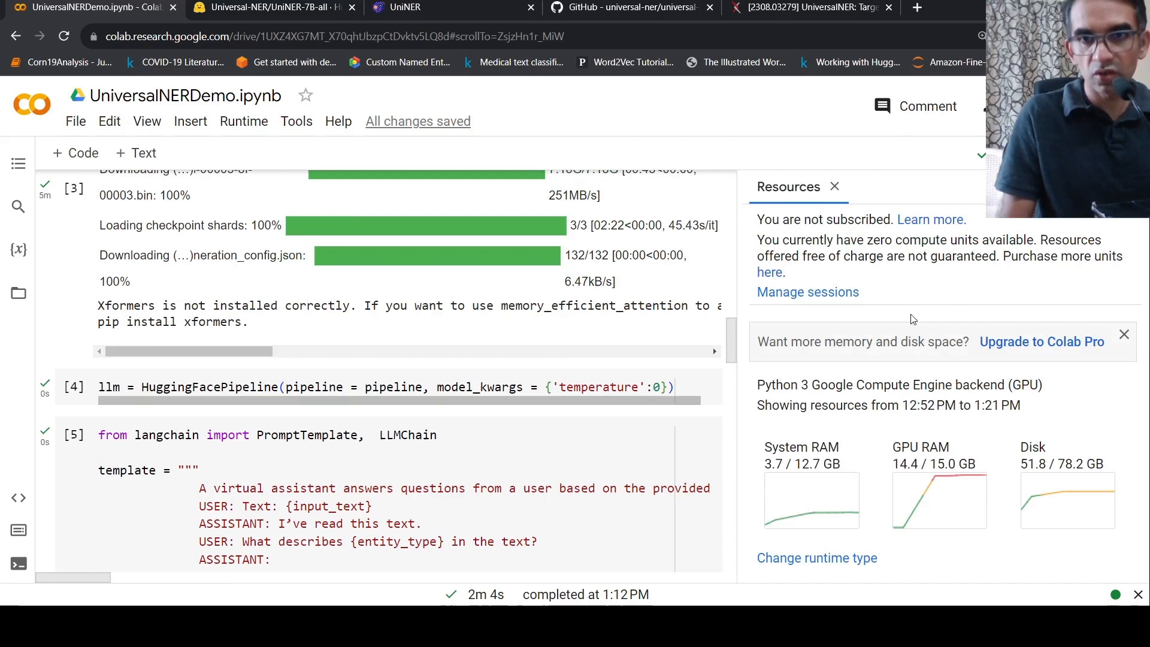
{"action": "mouse_move", "coordinate": [927, 485]}
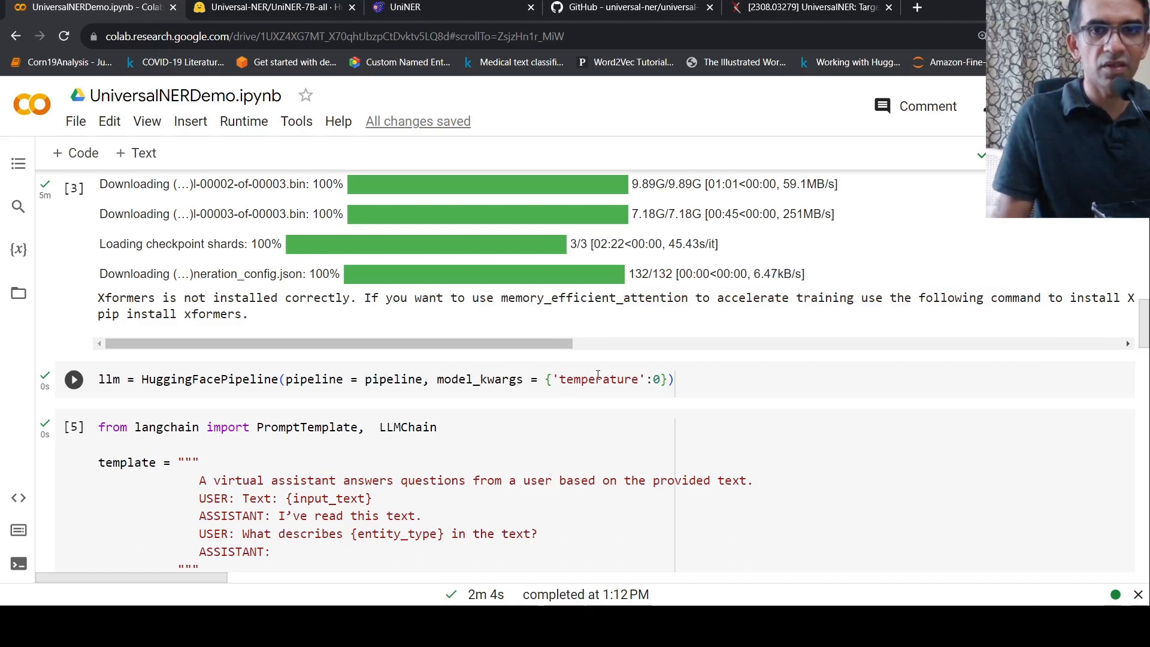
Step: Close the Resources panel to view the PromptTemplate and LLMChain cell
{"action": "left_click", "coordinate": [587, 379]}
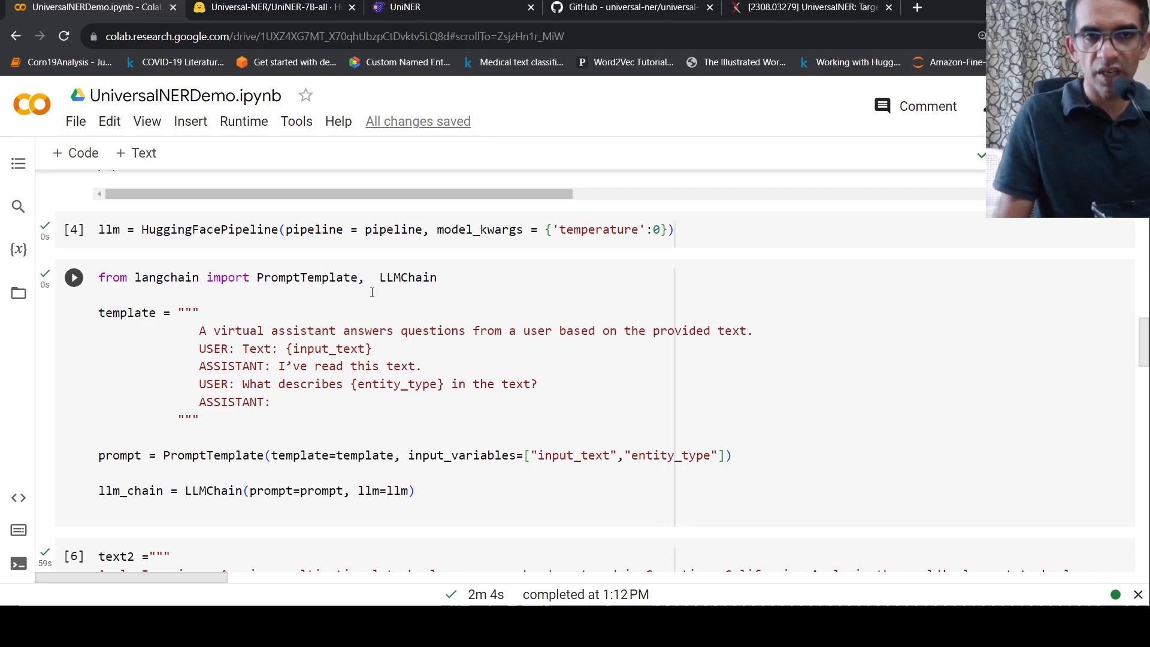
Step: Compare the model card's prompting template with the notebook's LangChain template
{"action": "left_click", "coordinate": [73, 277]}
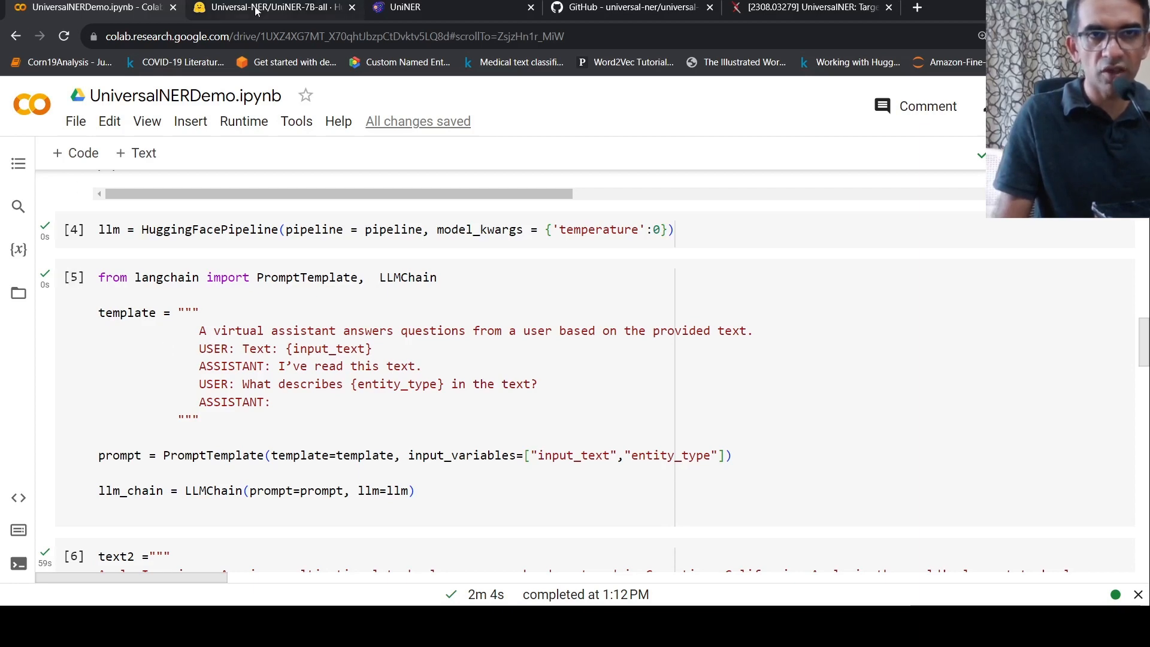
{"action": "left_click", "coordinate": [272, 7]}
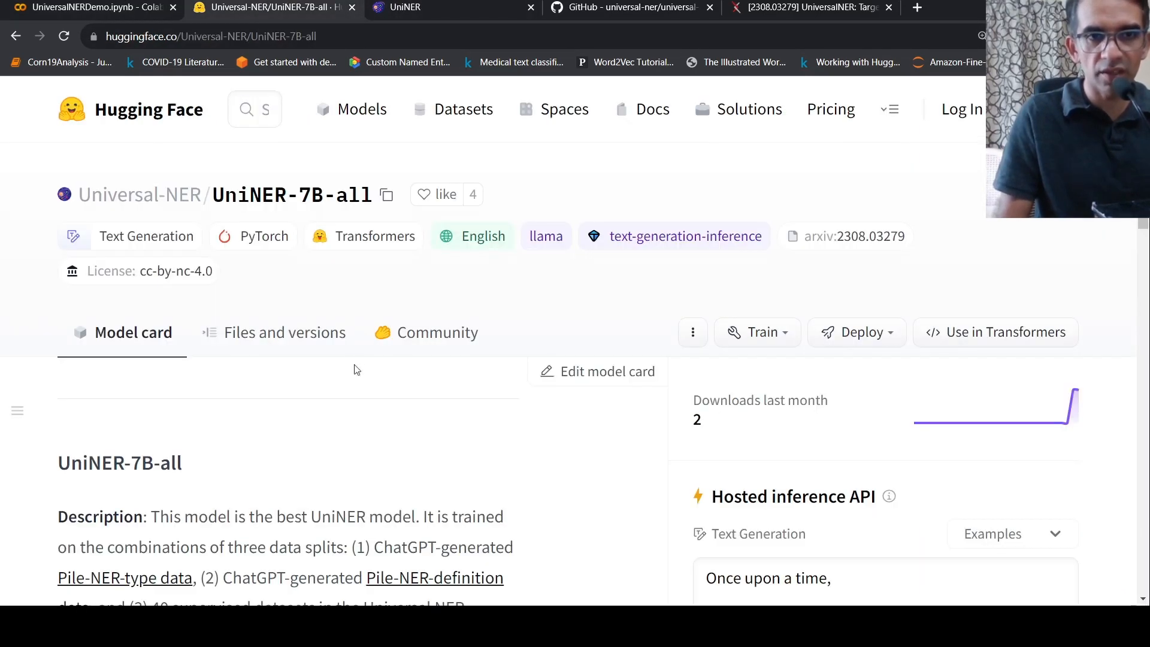
{"action": "scroll", "scroll_direction": "down", "scroll_amount": 3}
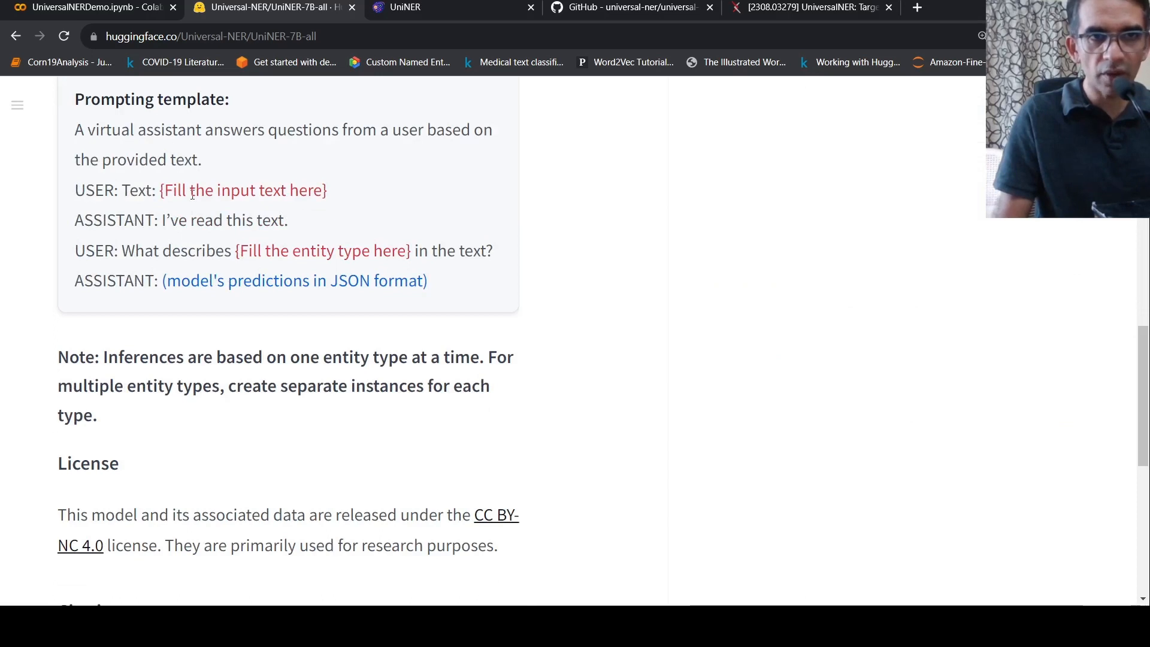
{"action": "left_click", "coordinate": [88, 7]}
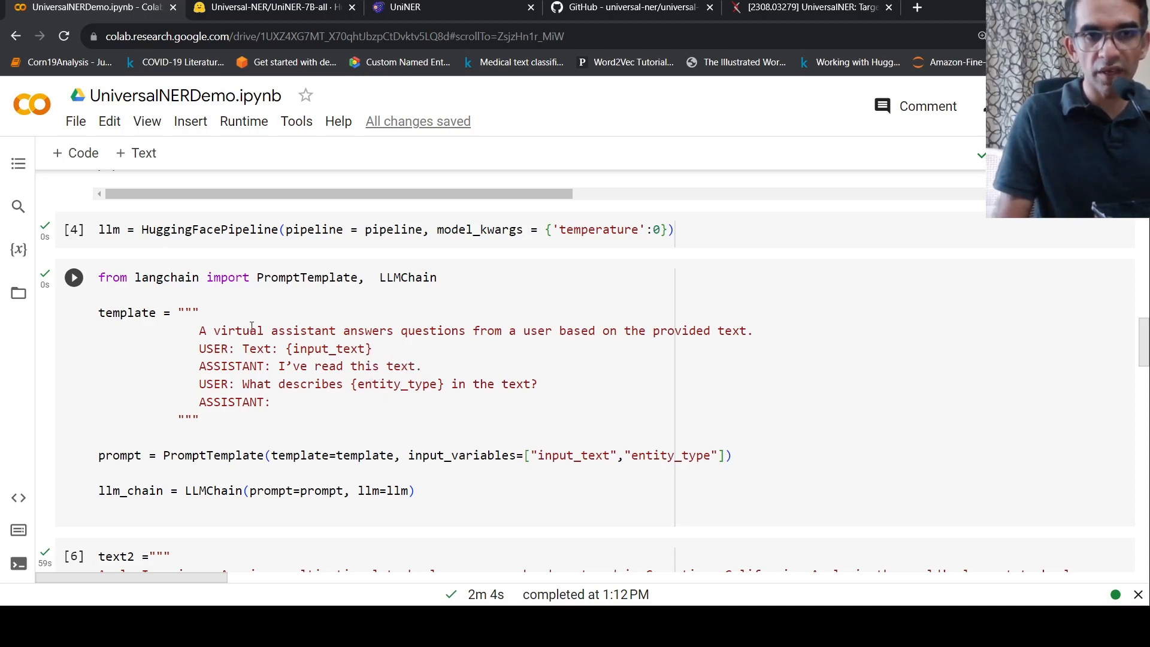
{"action": "scroll", "scroll_direction": "down", "scroll_amount": 3}
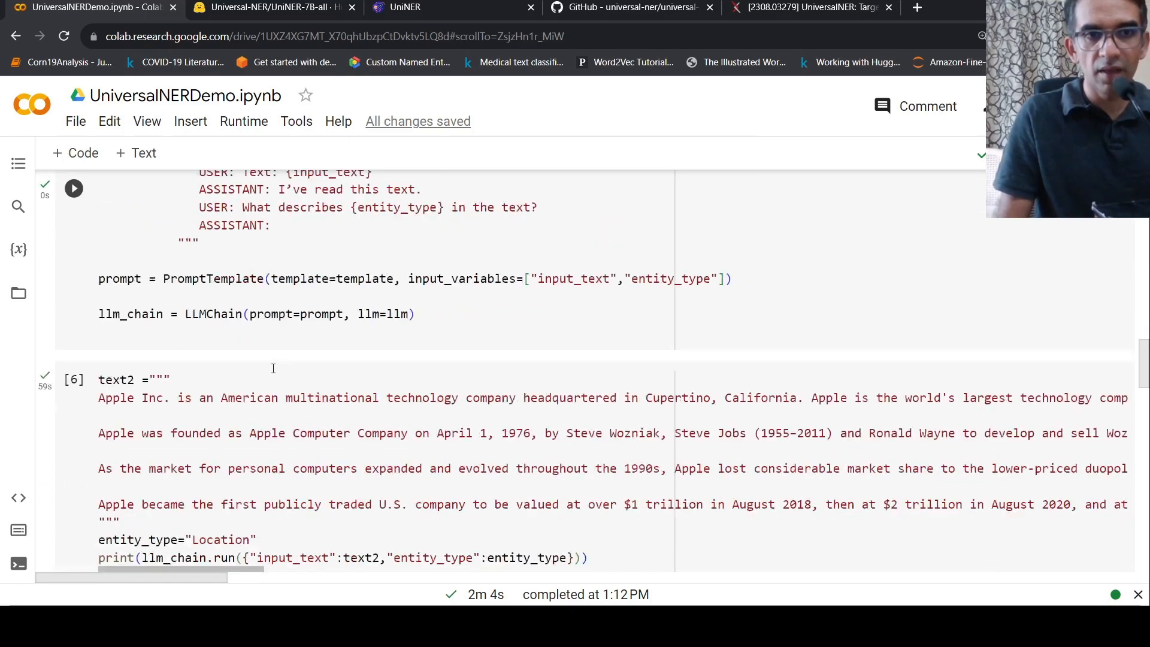
{"action": "scroll", "scroll_direction": "down", "scroll_amount": 3}
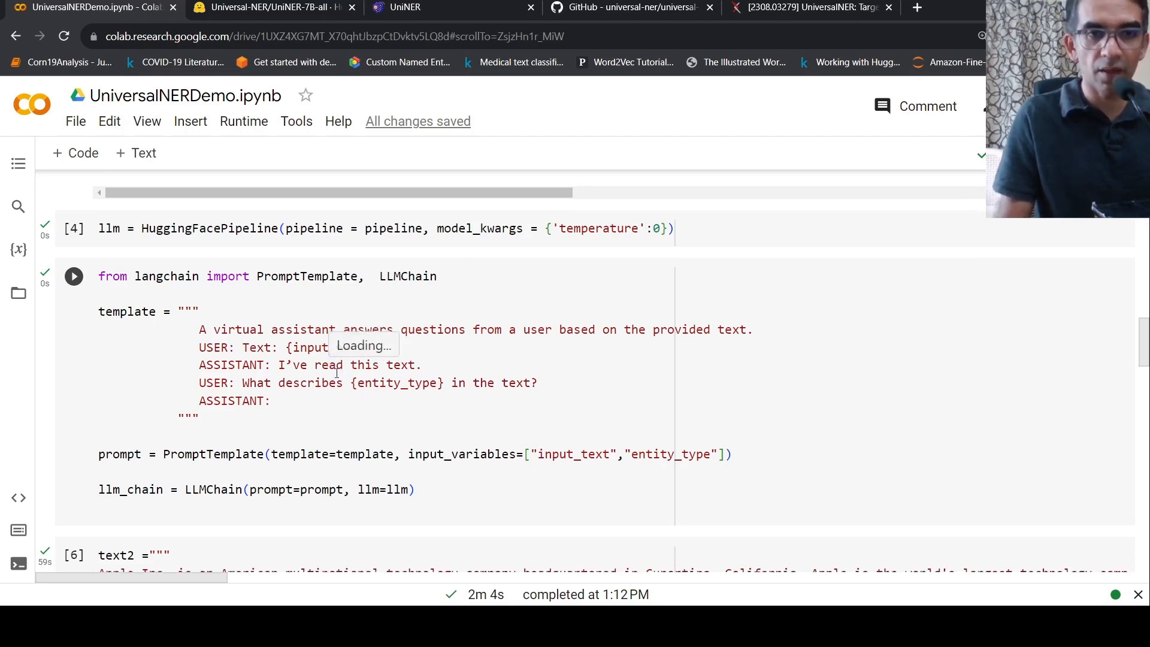
{"action": "scroll", "scroll_direction": "down", "scroll_amount": 3}
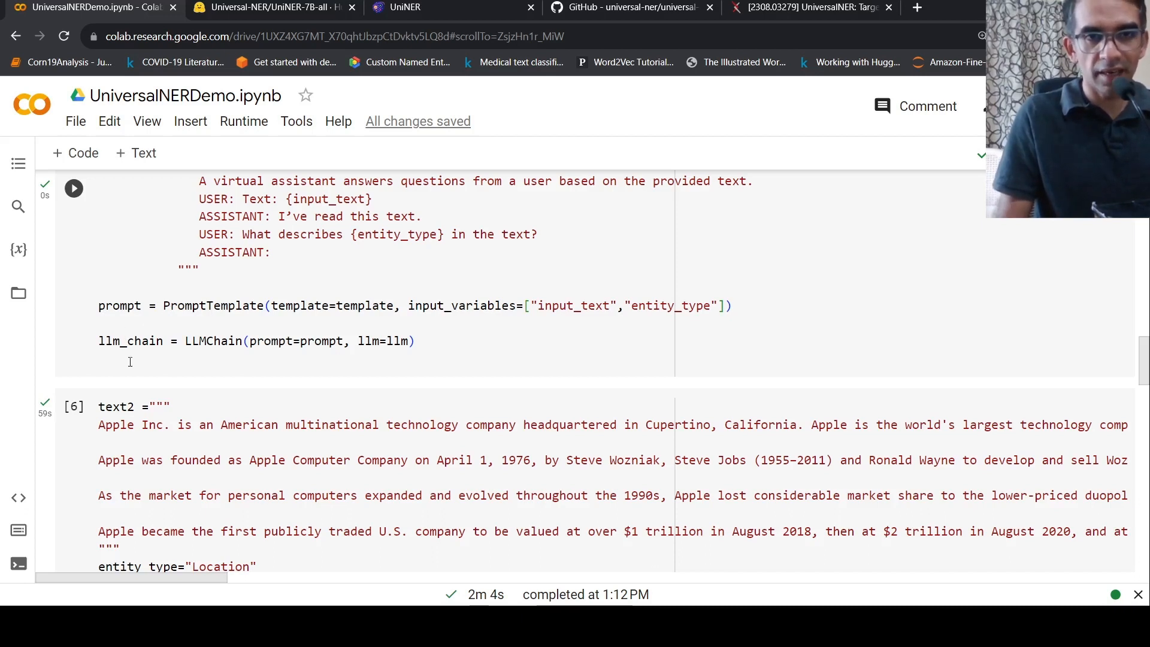
{"action": "mouse_move", "coordinate": [189, 314]}
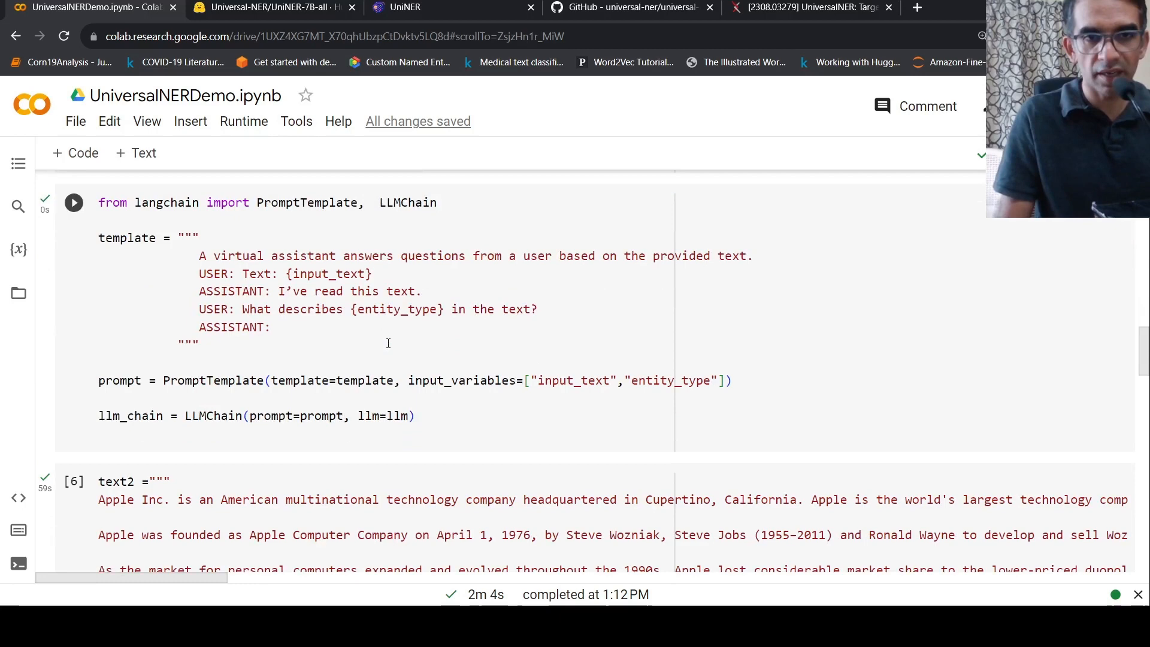
{"action": "scroll", "scroll_direction": "down", "scroll_amount": 3}
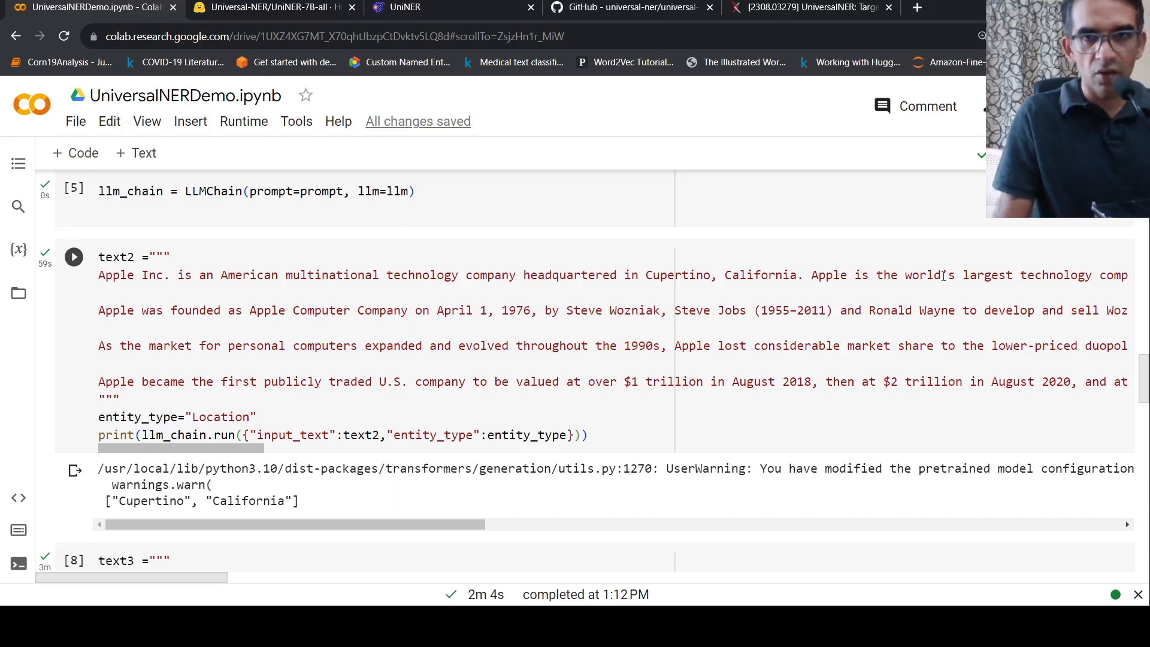
{"action": "scroll", "scroll_direction": "down", "scroll_amount": 3}
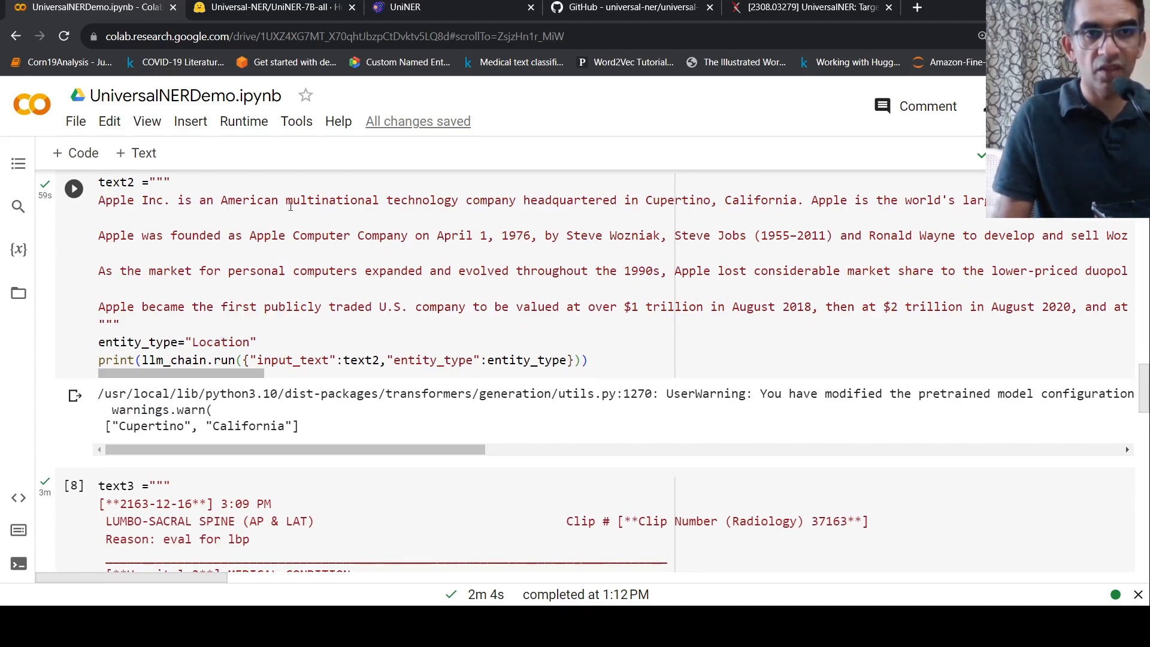
{"action": "mouse_move", "coordinate": [292, 294]}
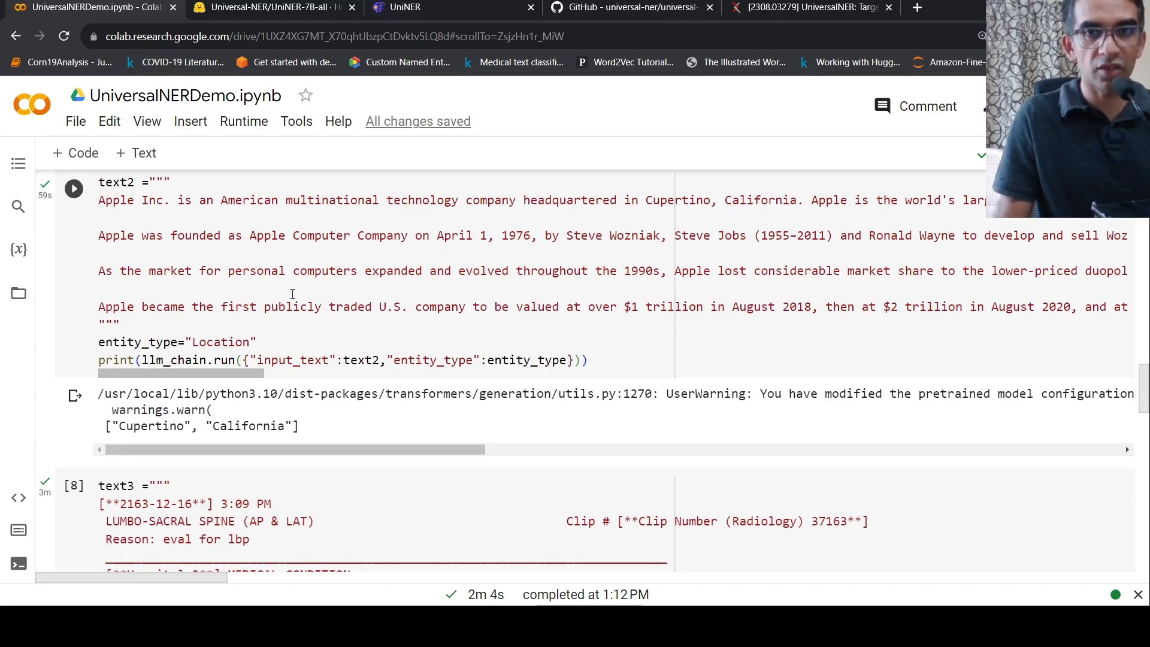
{"action": "mouse_move", "coordinate": [271, 387]}
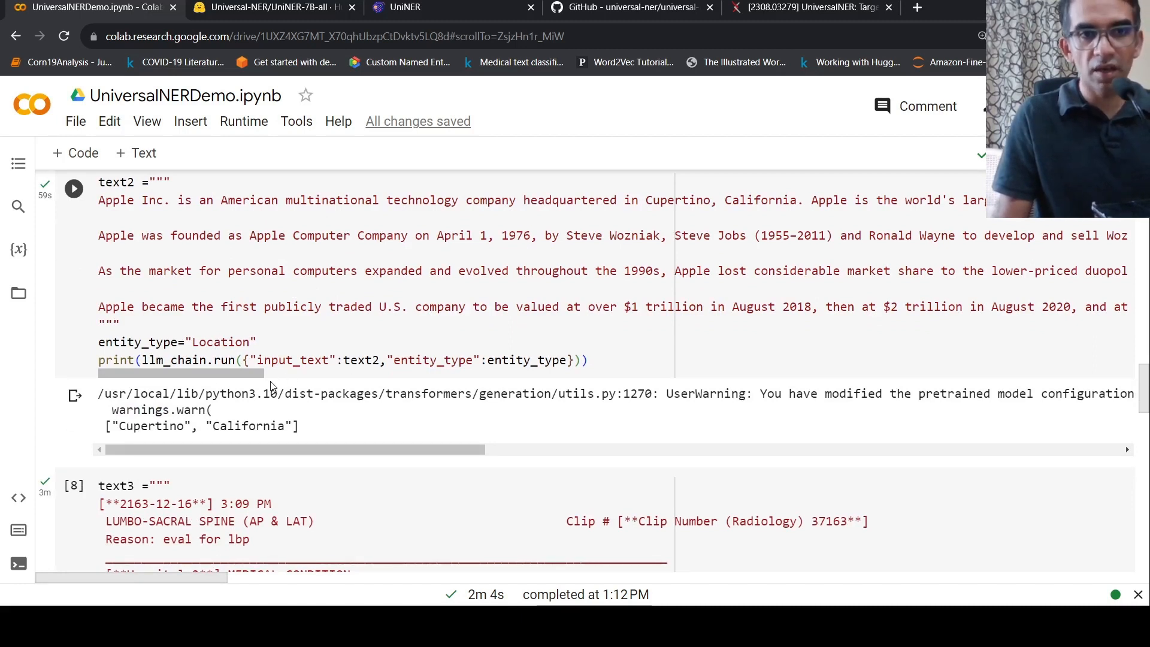
{"action": "mouse_move", "coordinate": [241, 294]}
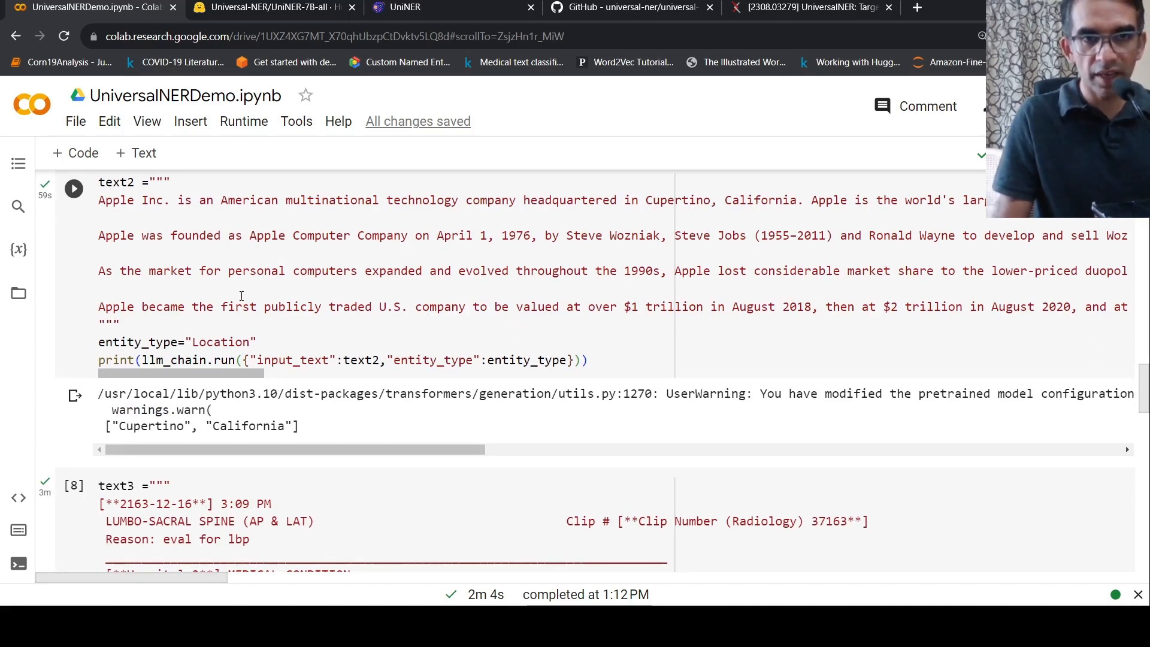
{"action": "mouse_move", "coordinate": [457, 376]}
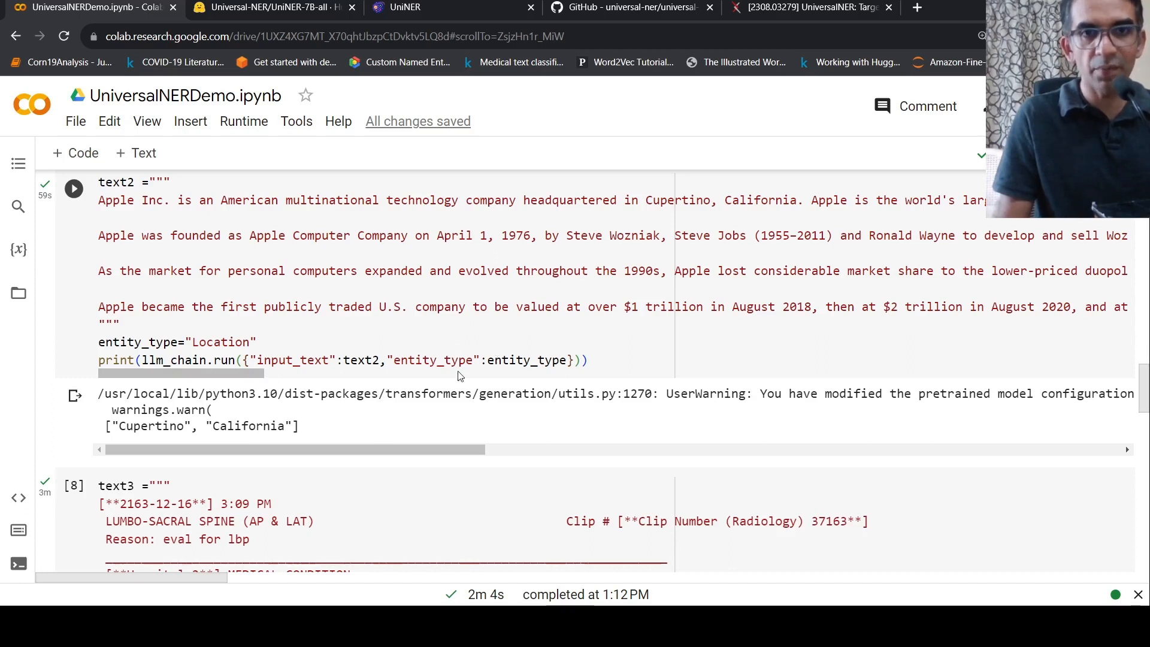
{"action": "mouse_move", "coordinate": [238, 386]}
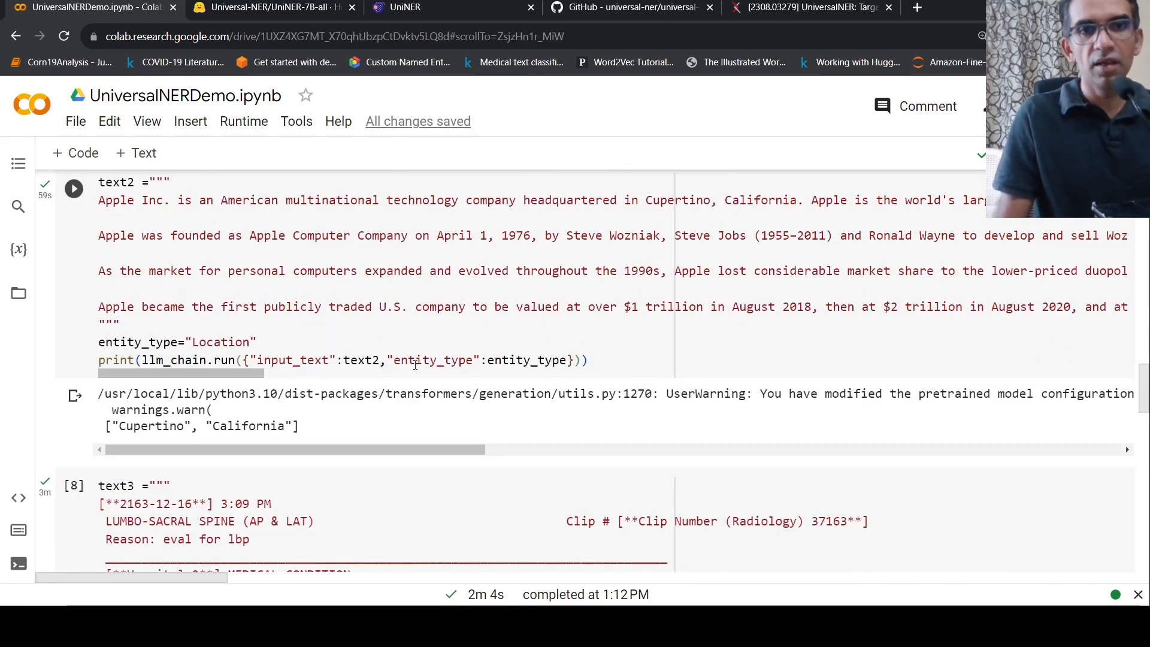
{"action": "scroll", "scroll_direction": "down", "scroll_amount": 3}
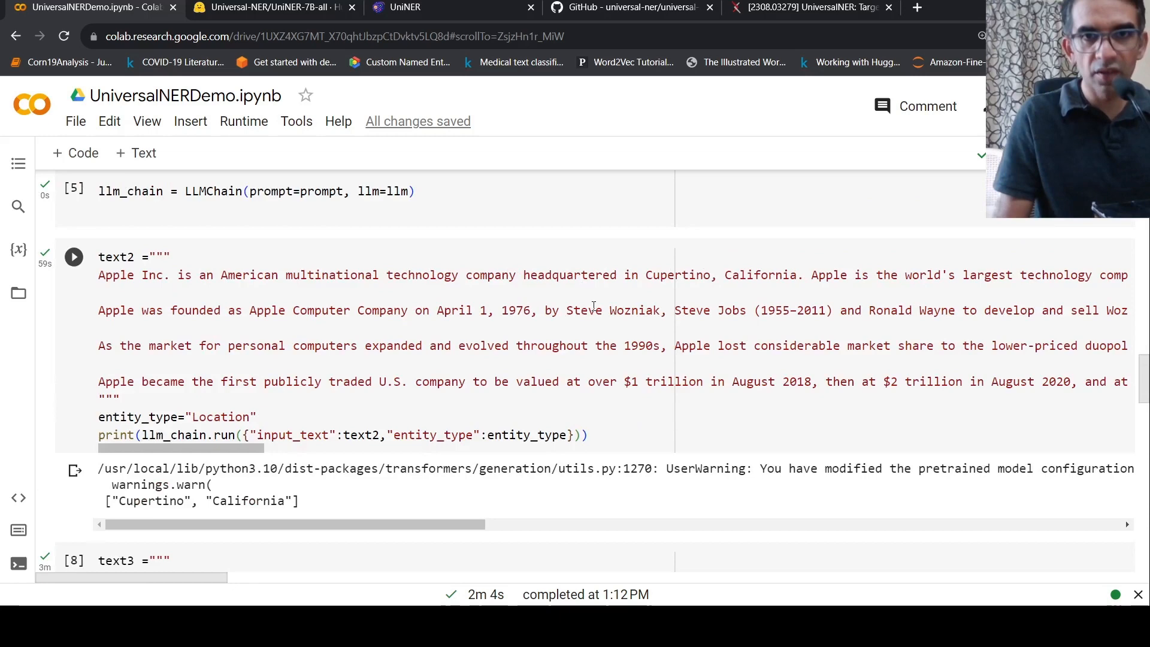
{"action": "mouse_move", "coordinate": [258, 455]}
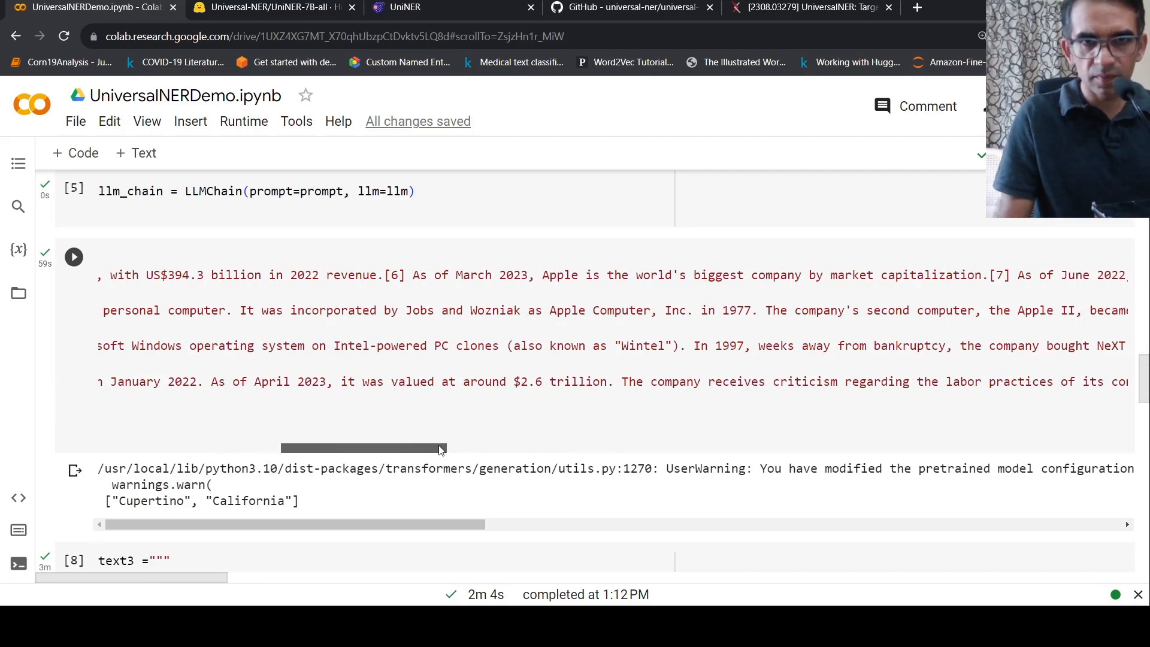
{"action": "left_click_drag", "start_coordinate": [365, 448], "coordinate": [493, 447]}
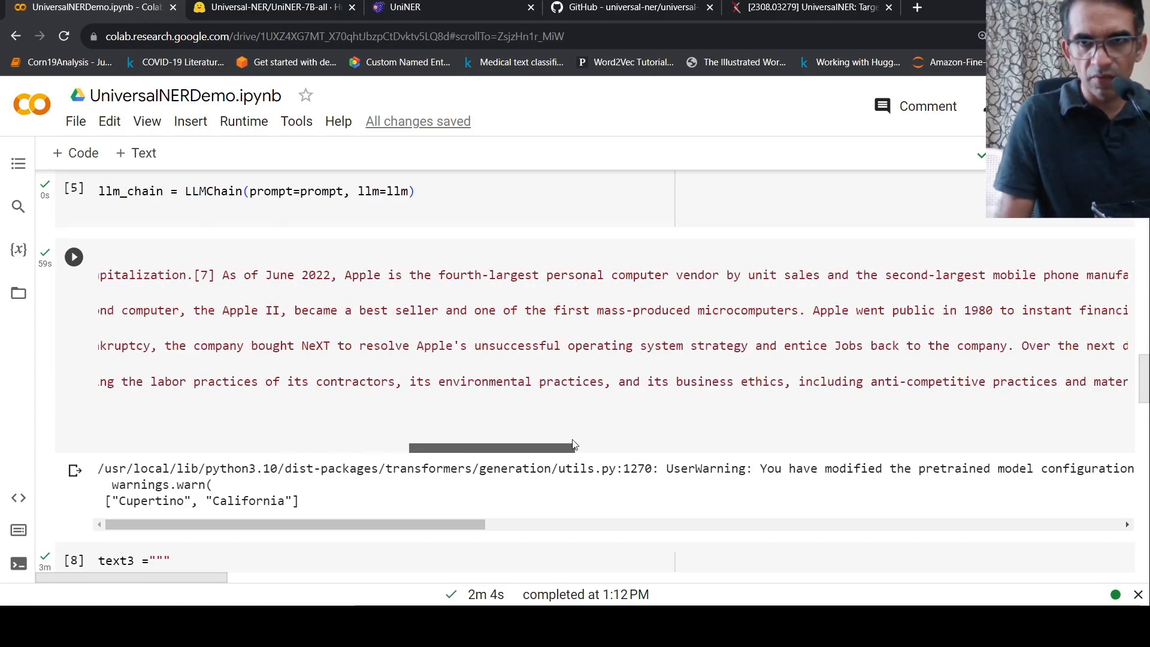
{"action": "left_click_drag", "start_coordinate": [493, 447], "coordinate": [618, 447]}
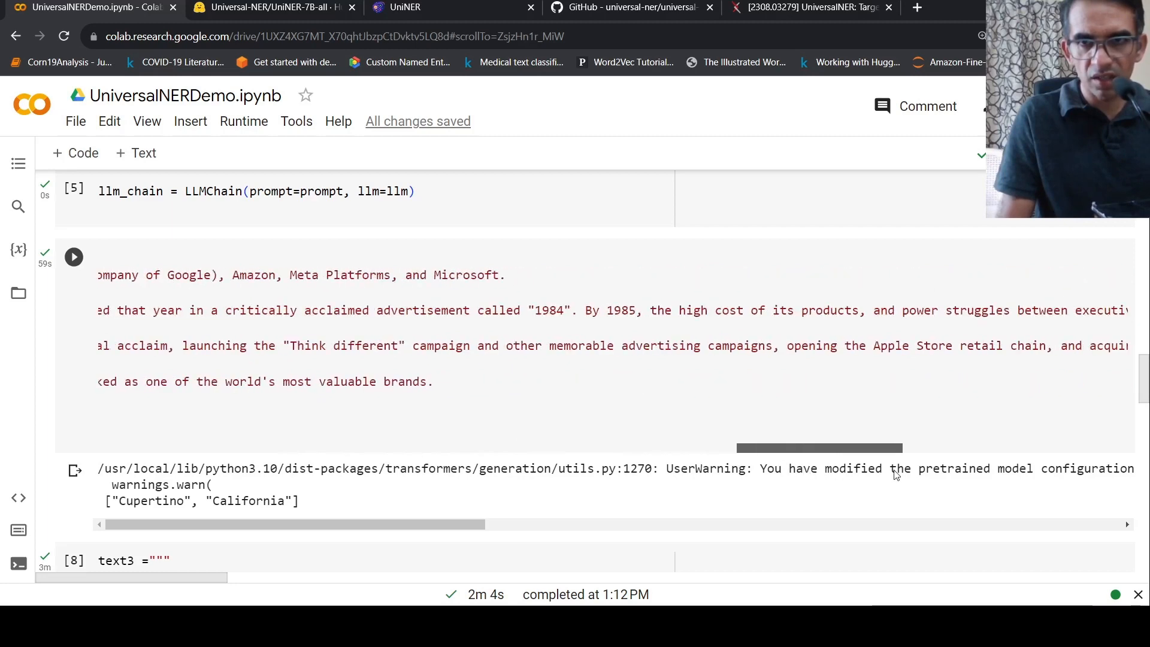
{"action": "scroll", "scroll_direction": "left", "scroll_amount": 3}
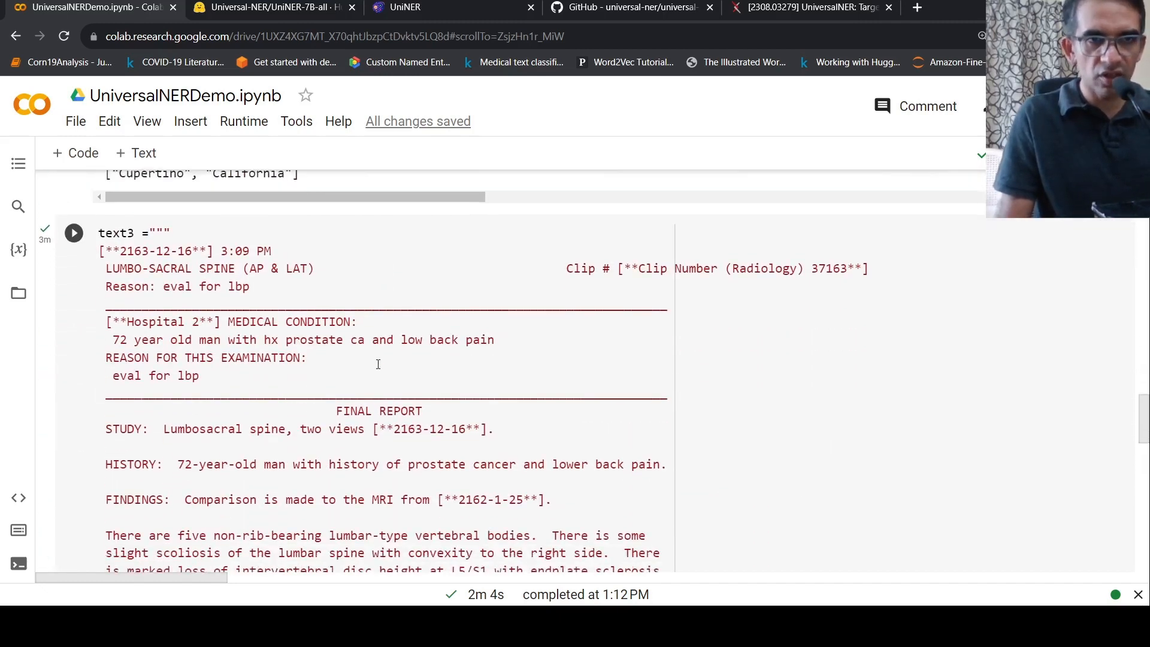
{"action": "scroll", "scroll_direction": "down", "scroll_amount": 3}
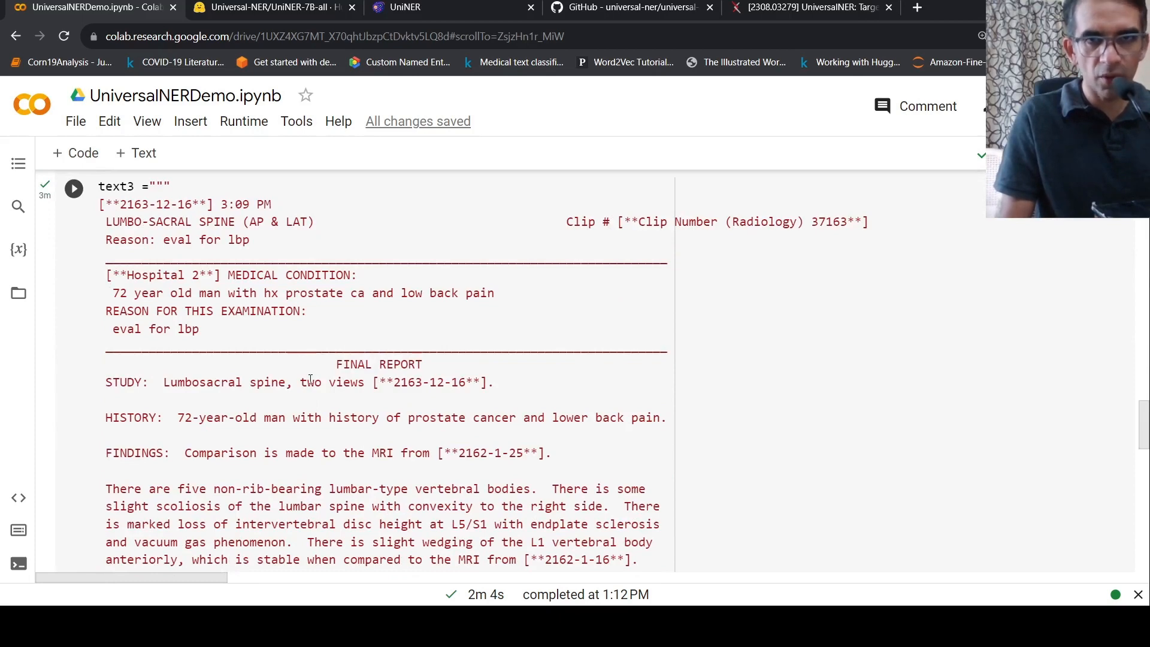
{"action": "scroll", "scroll_direction": "down", "scroll_amount": 3}
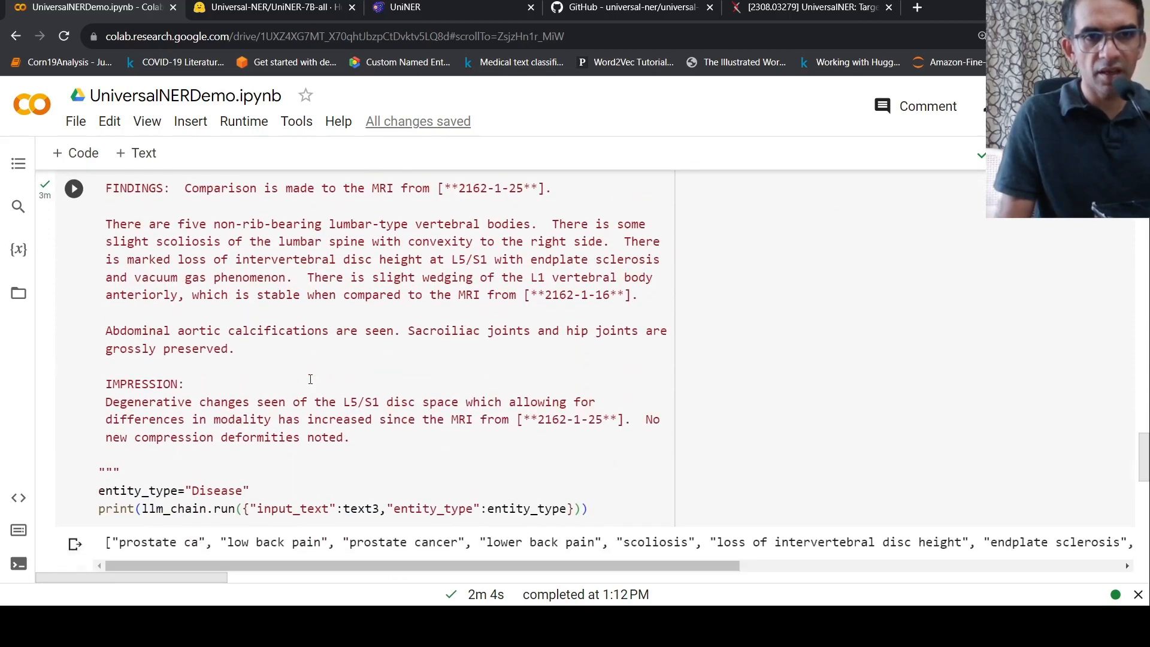
{"action": "scroll", "scroll_direction": "down", "scroll_amount": 3}
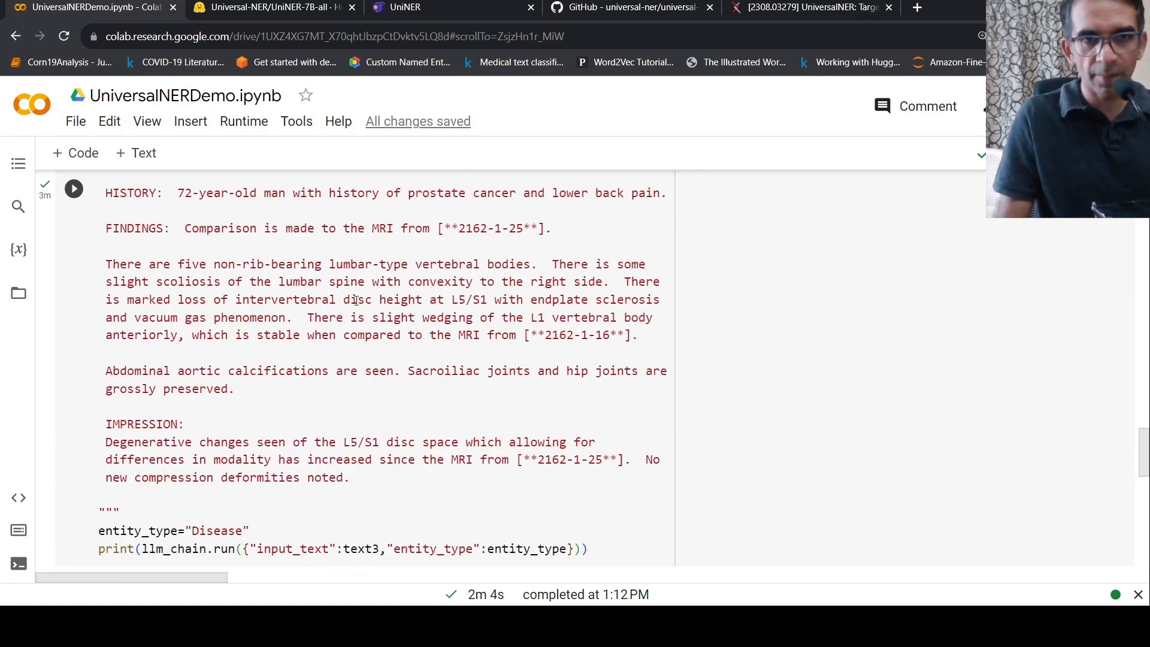
{"action": "scroll", "scroll_direction": "down", "scroll_amount": 3}
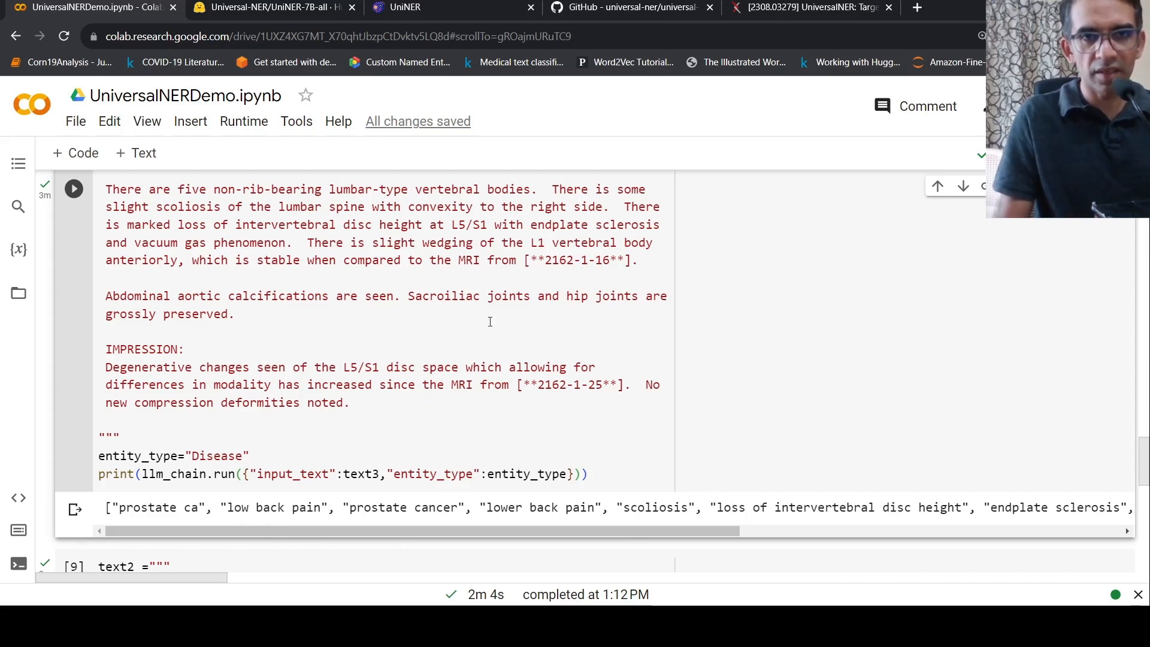
{"action": "mouse_move", "coordinate": [418, 331]}
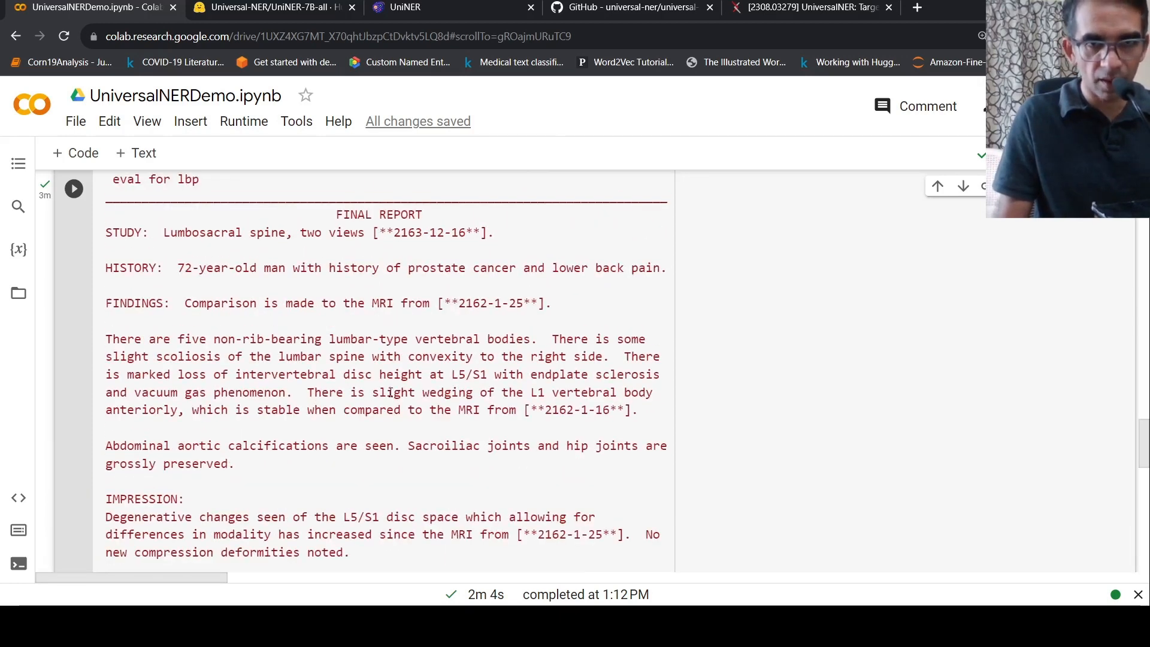
{"action": "scroll", "scroll_direction": "down", "scroll_amount": 3}
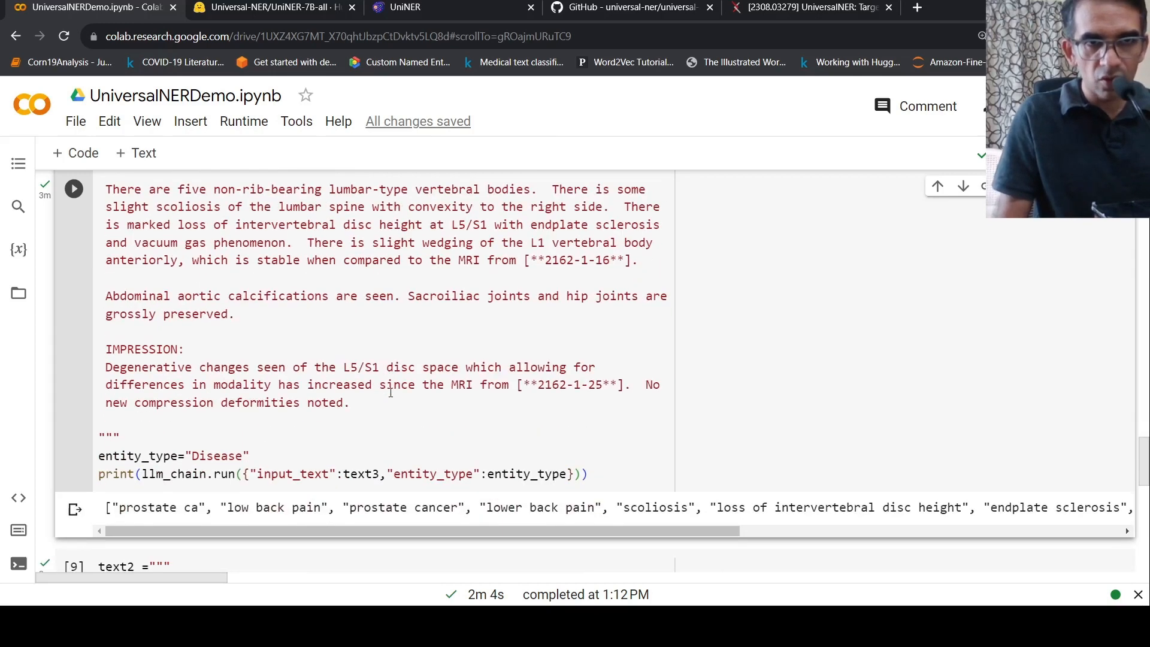
{"action": "scroll", "scroll_direction": "down", "scroll_amount": 3}
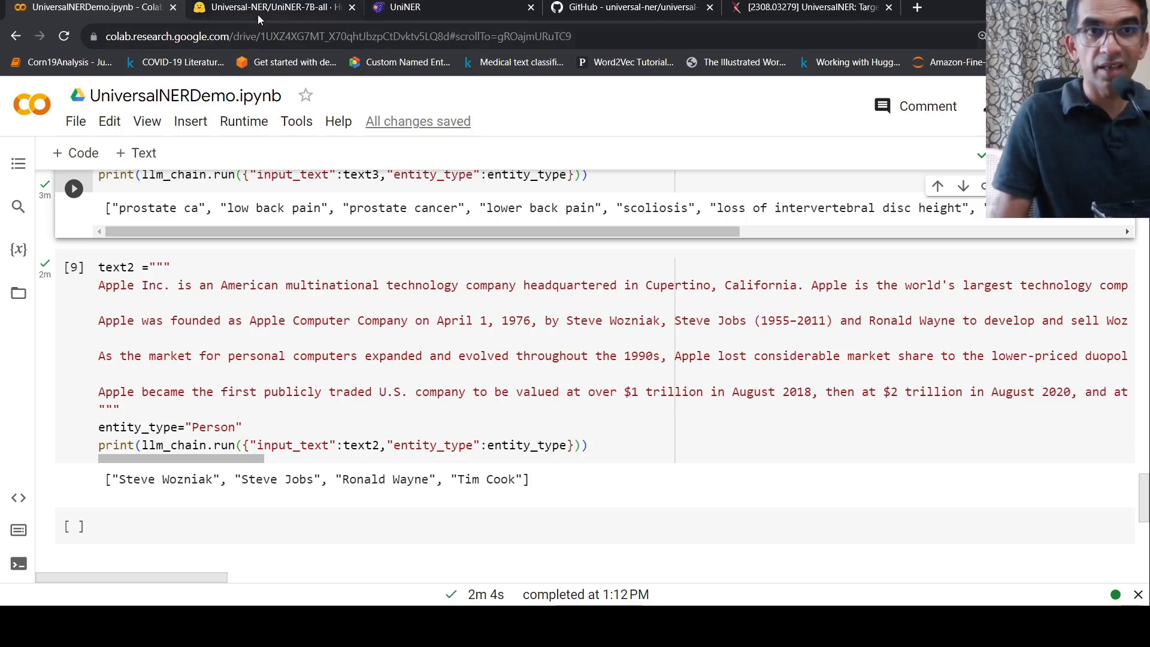
Step: Open the UniNER-7B-all model card showing its one-entity-type-at-a-time prompting template
{"action": "left_click", "coordinate": [271, 7]}
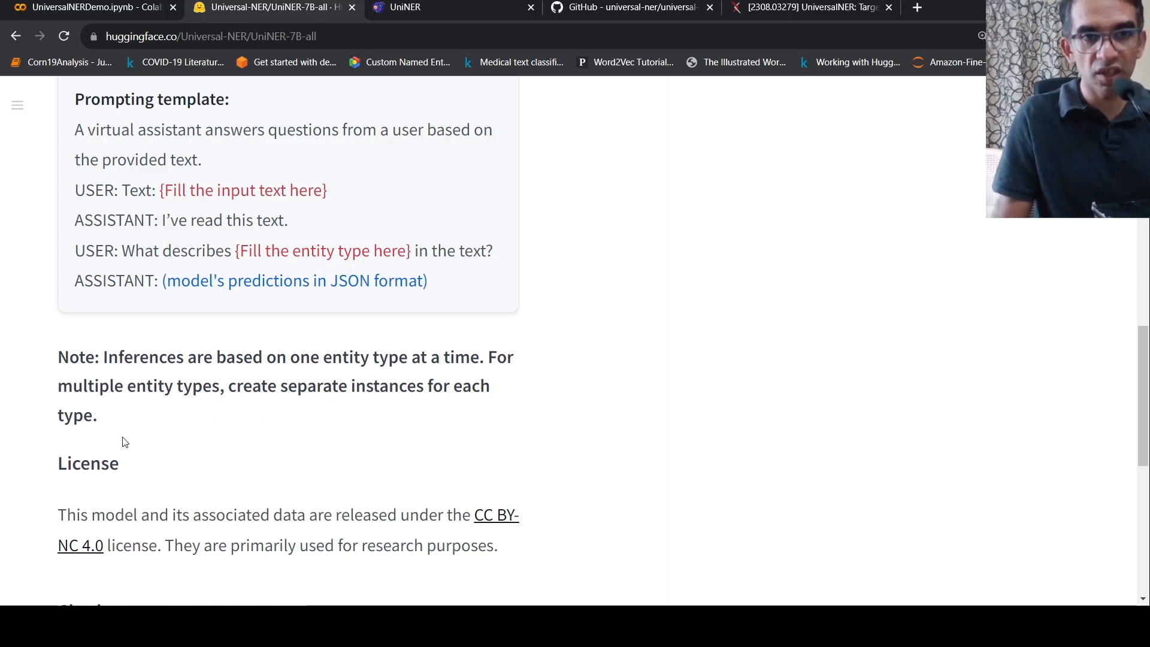
{"action": "left_click", "coordinate": [88, 7]}
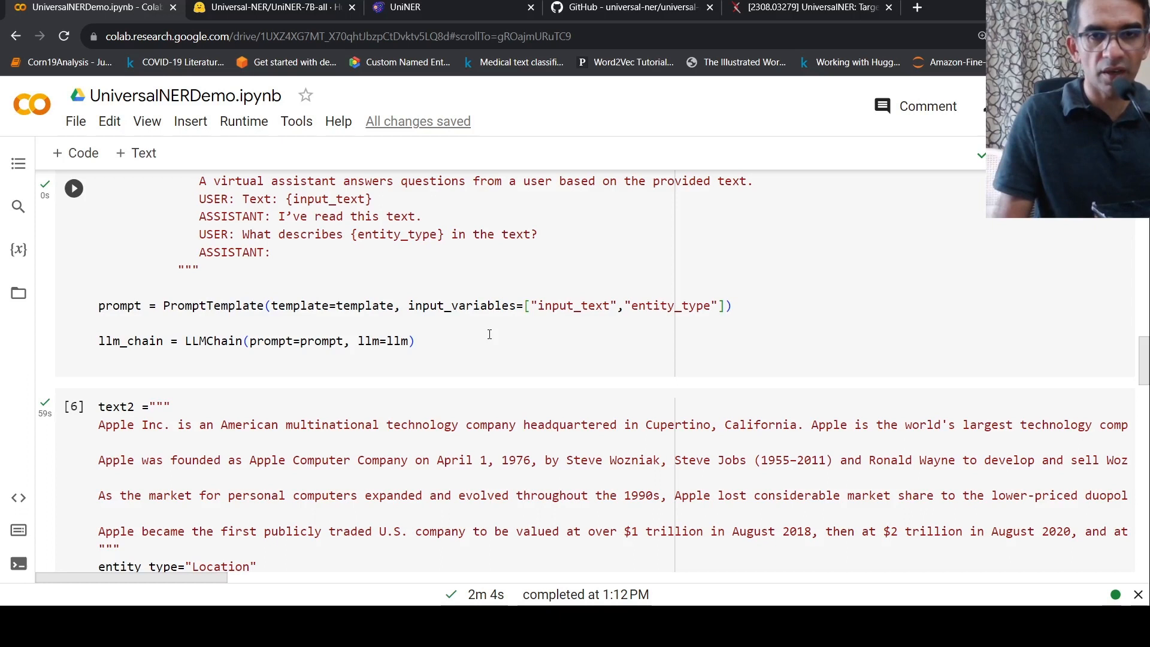
{"action": "mouse_move", "coordinate": [794, 307]}
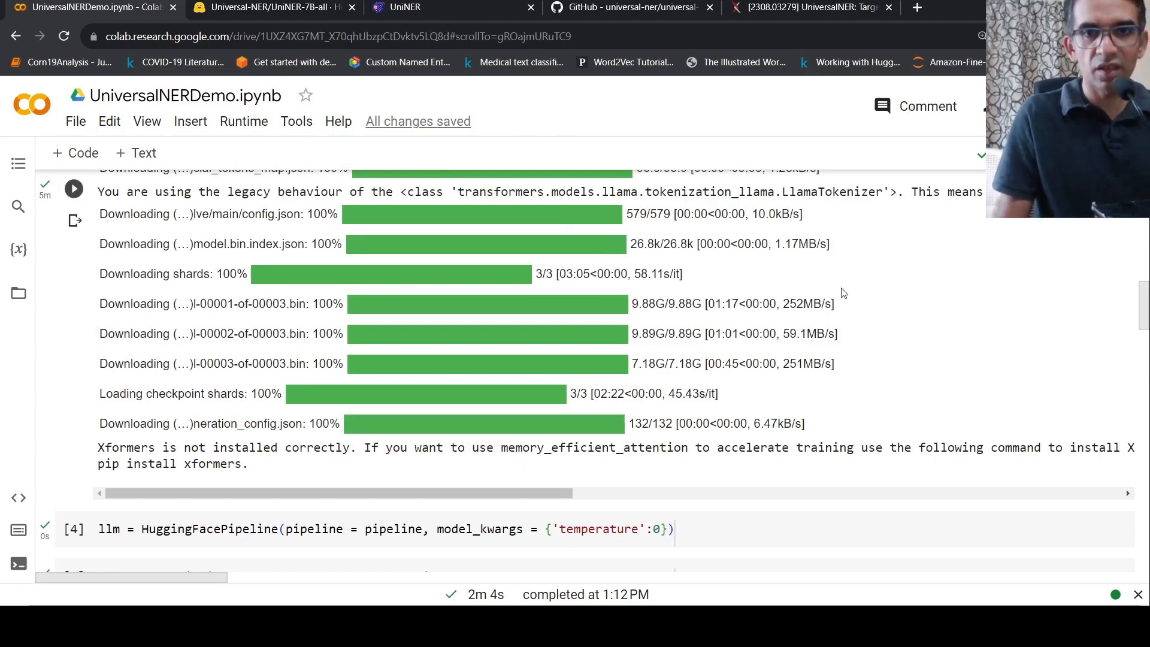
{"action": "scroll", "scroll_direction": "down", "scroll_amount": 3}
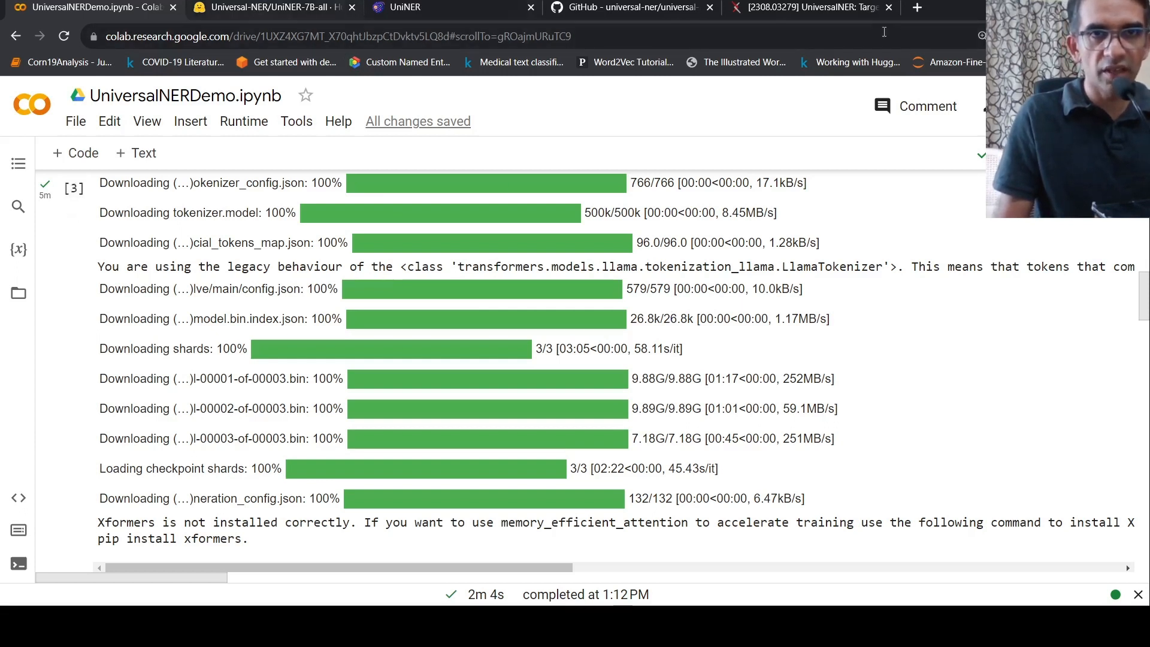
{"action": "mouse_move", "coordinate": [630, 102]}
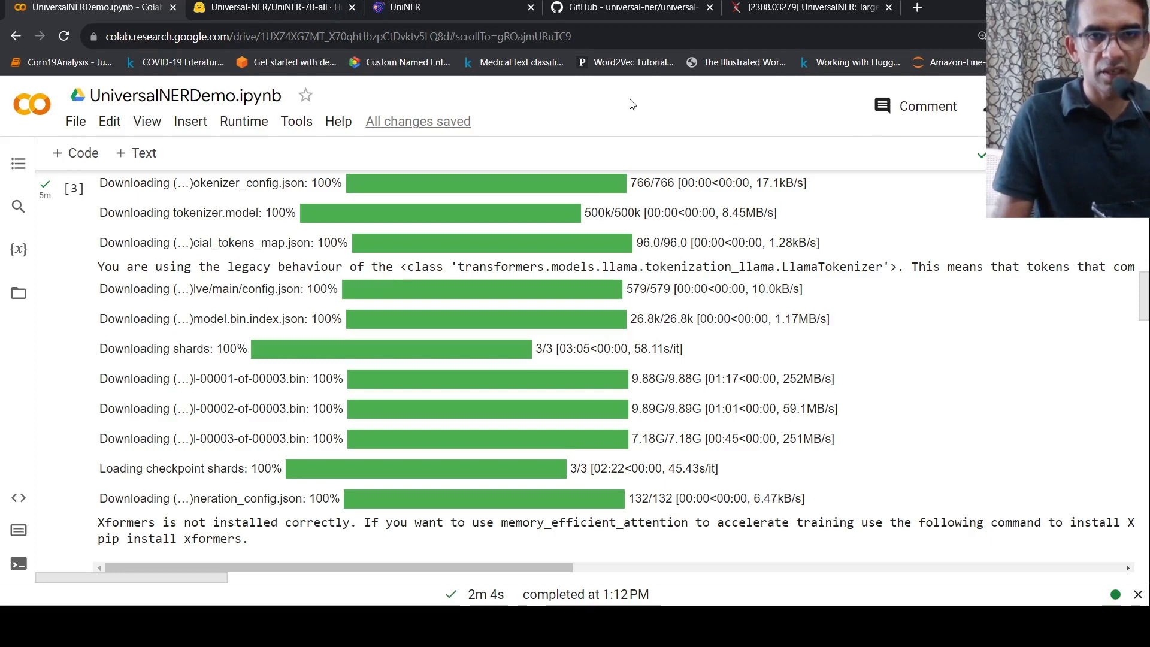